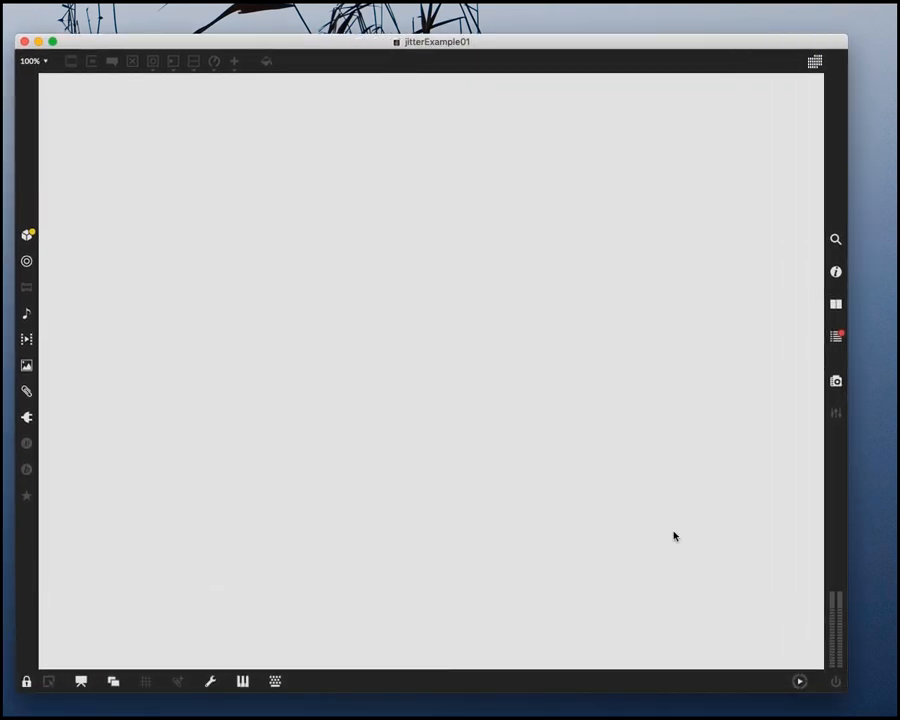
mouse_move(252, 77)
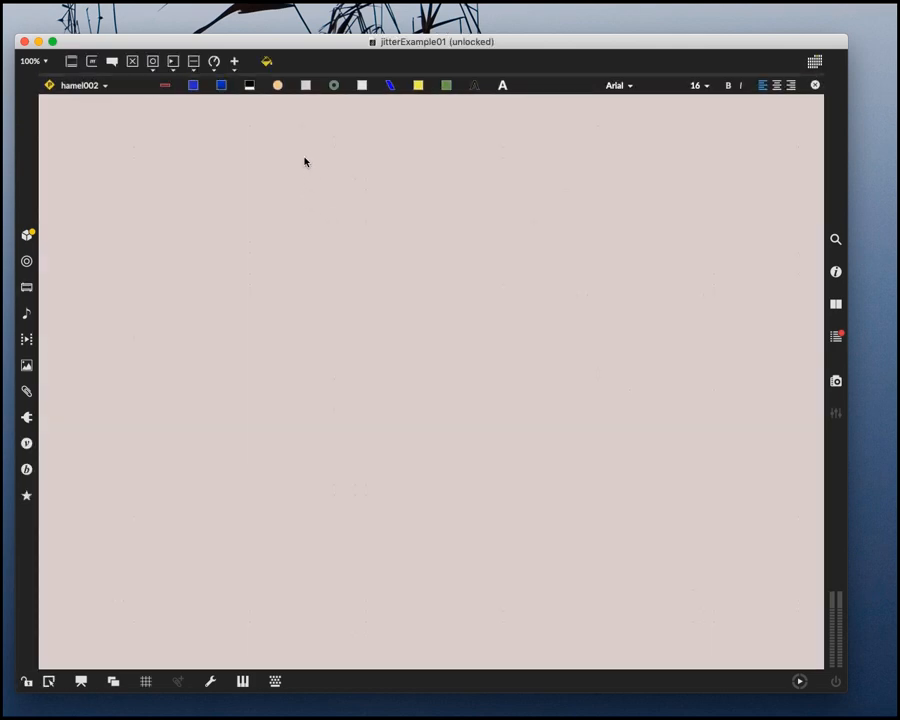
mouse_move(270, 160)
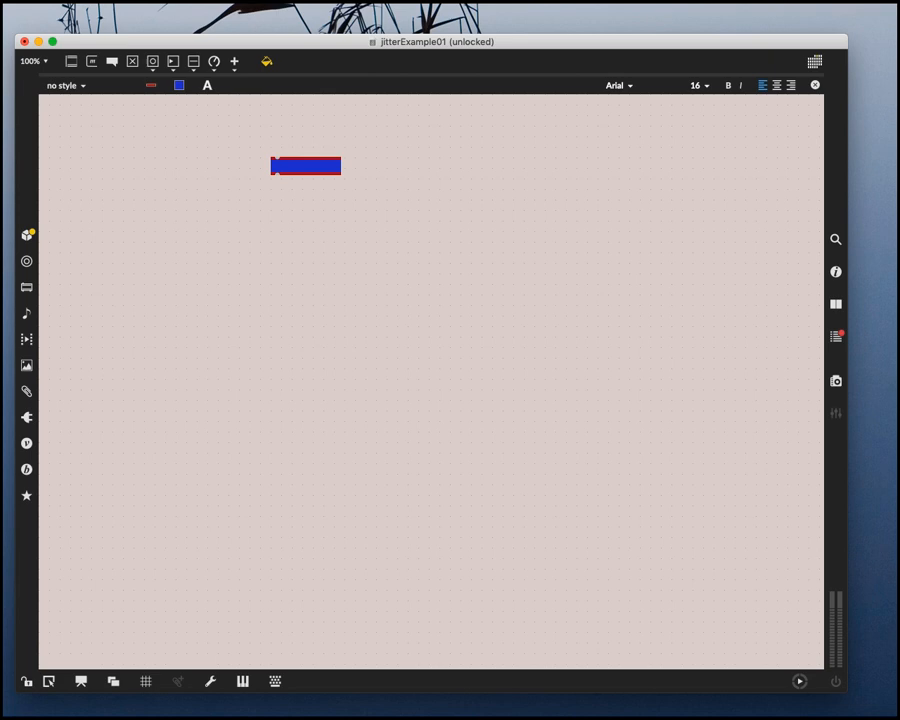
Enter 'jit.matrix 4 char 40 40' in the object box over the jit.rgb2luma suggestion
text(jit.rgb2luma)
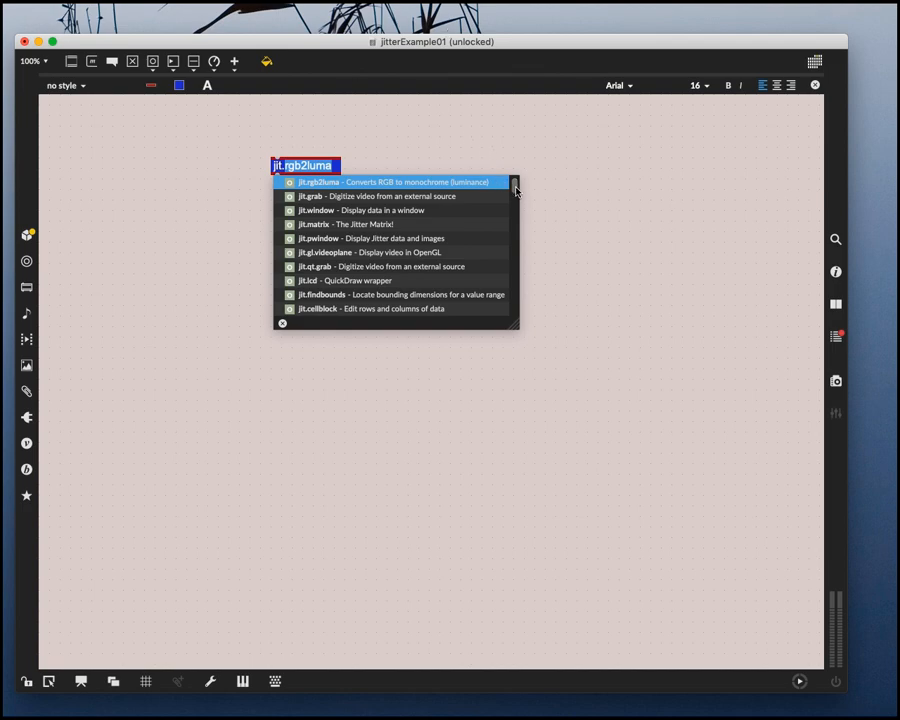
scroll(down, 3)
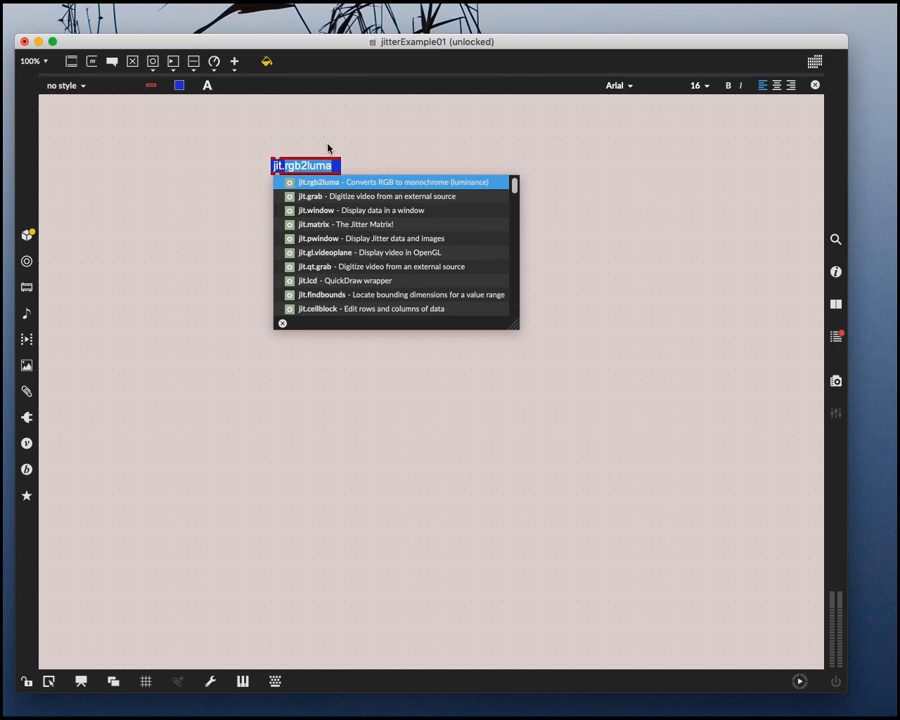
text(jit.matrix)
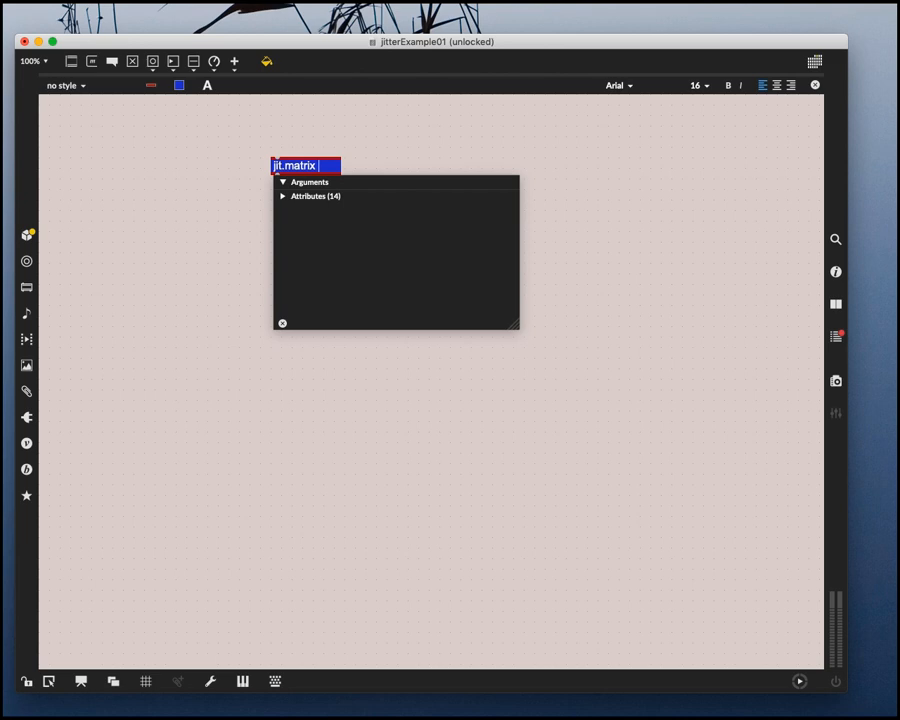
text(4)
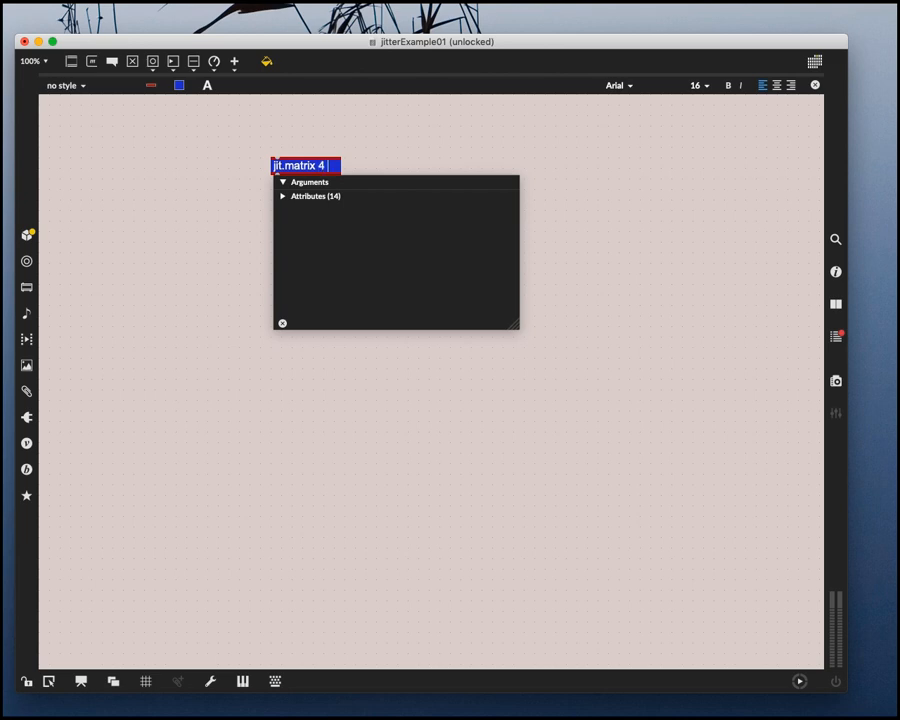
text(char 40 40)
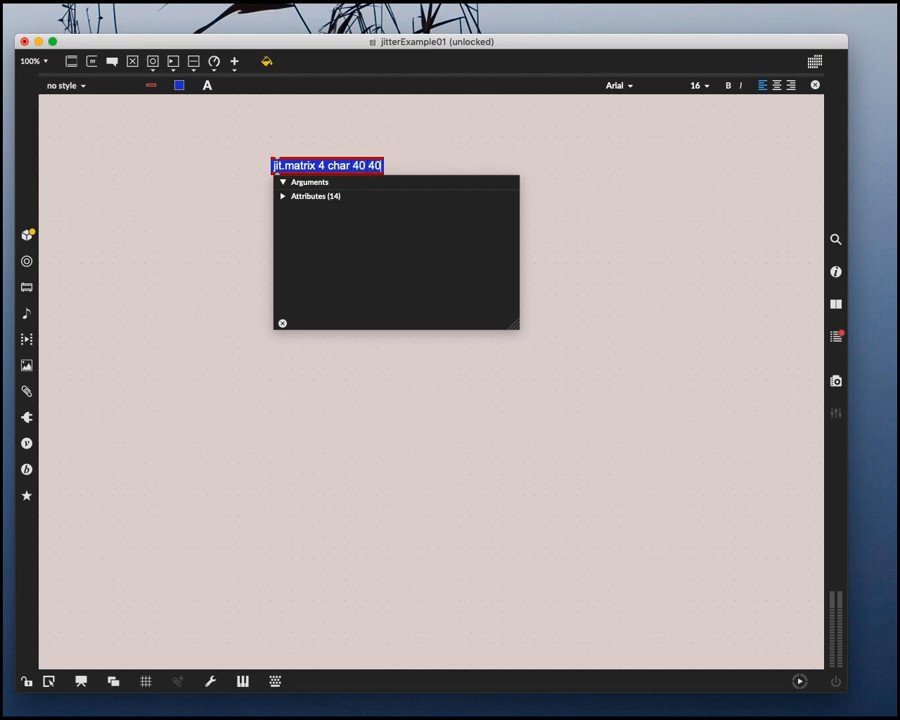
mouse_move(213, 160)
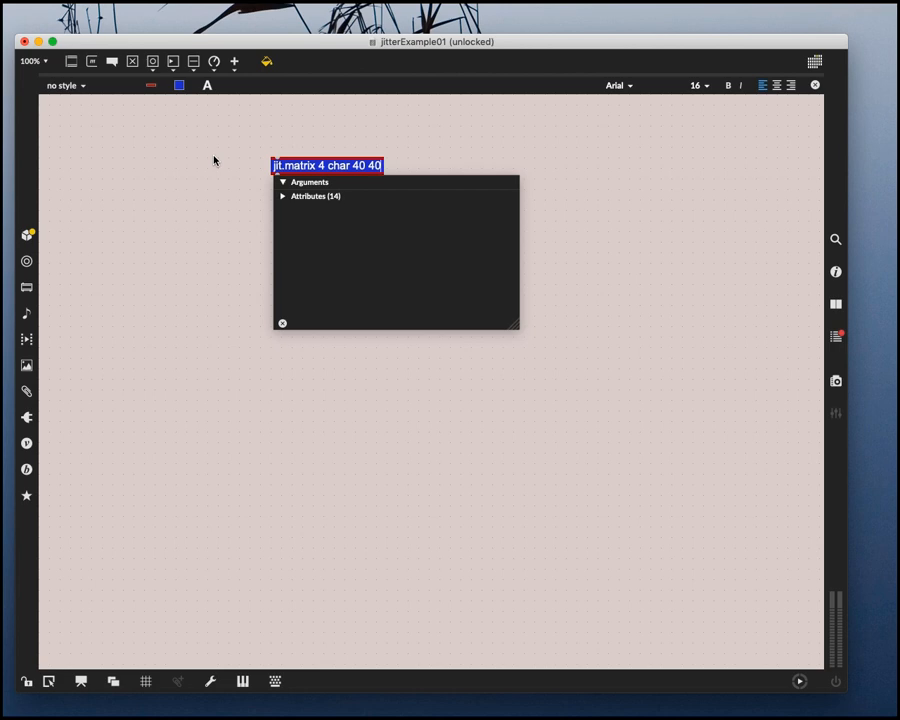
Confirm the jit.matrix object and enlarge the black jit.pwindow display beneath it
click(327, 165)
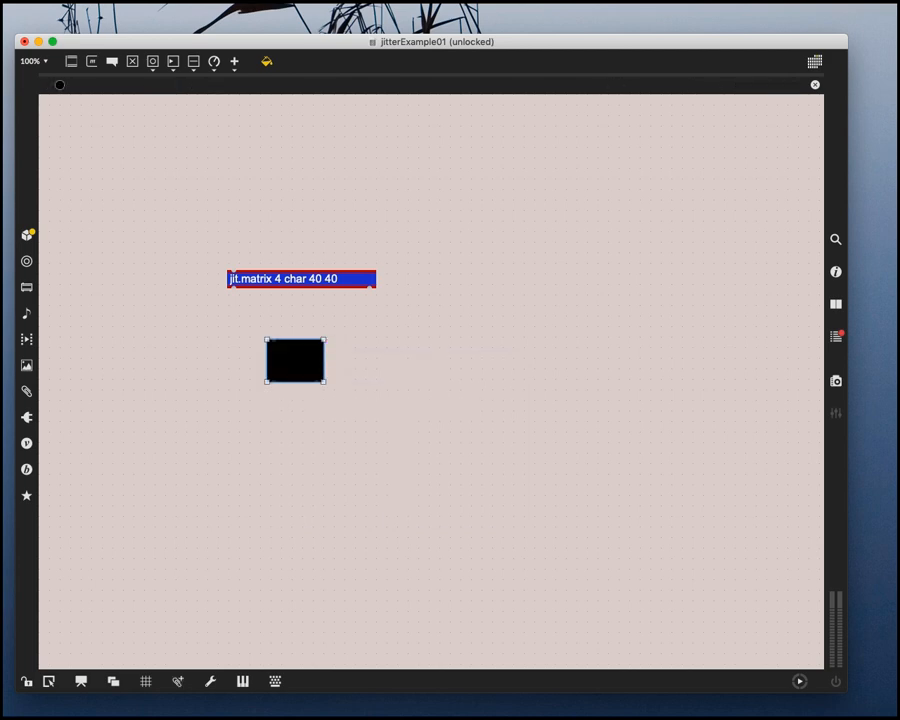
drag(295, 360, 260, 367)
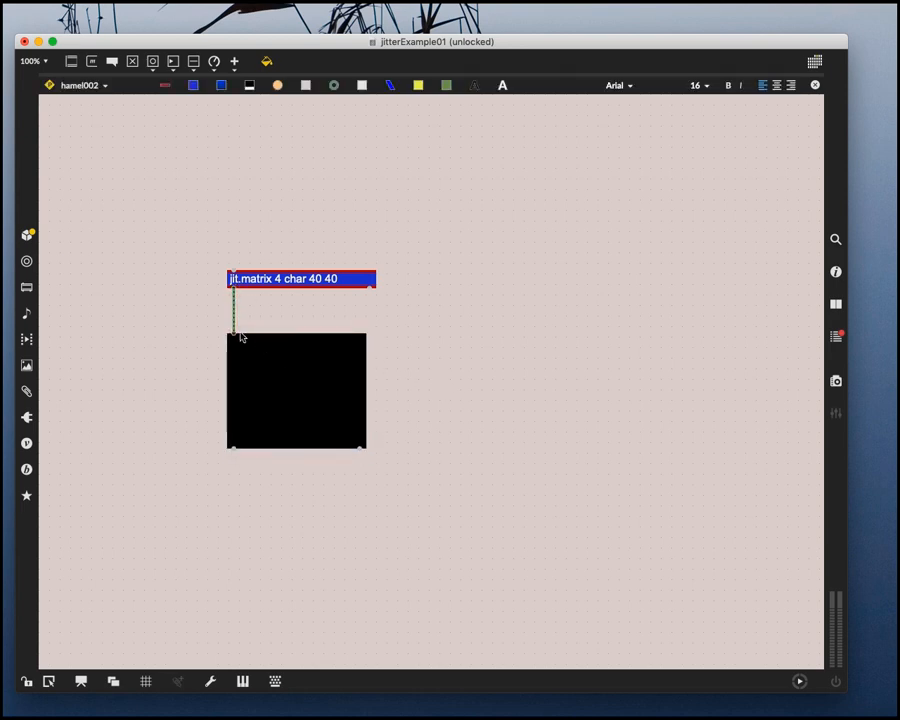
mouse_move(238, 302)
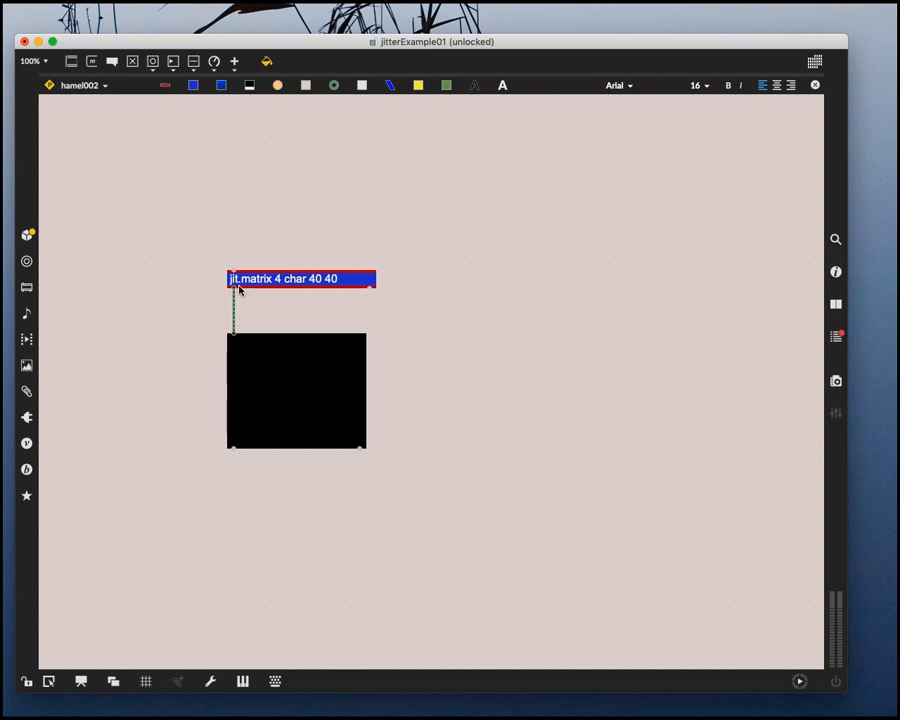
mouse_move(458, 388)
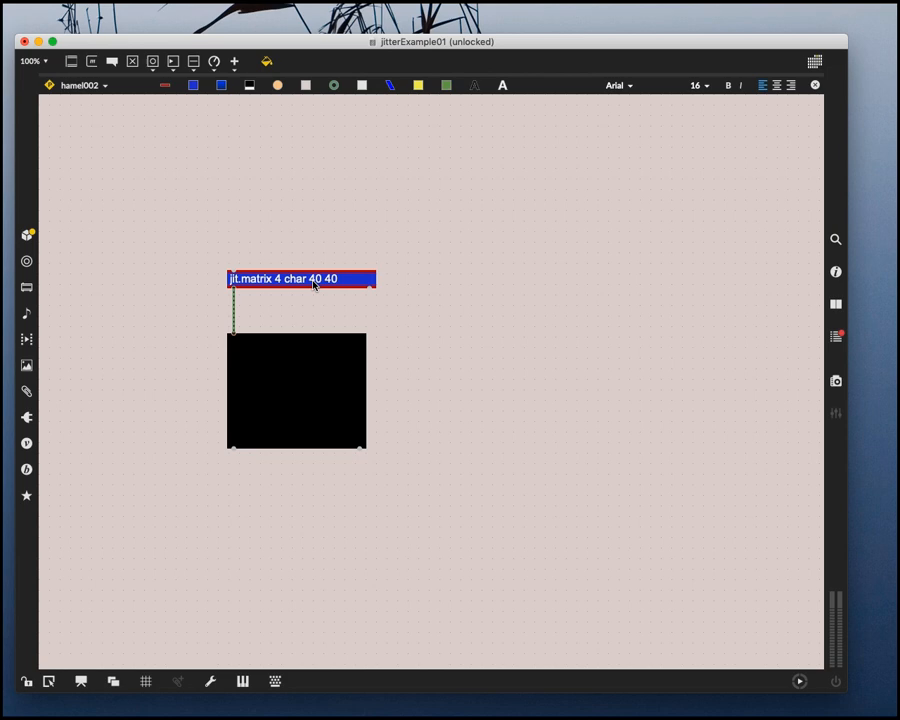
mouse_move(427, 394)
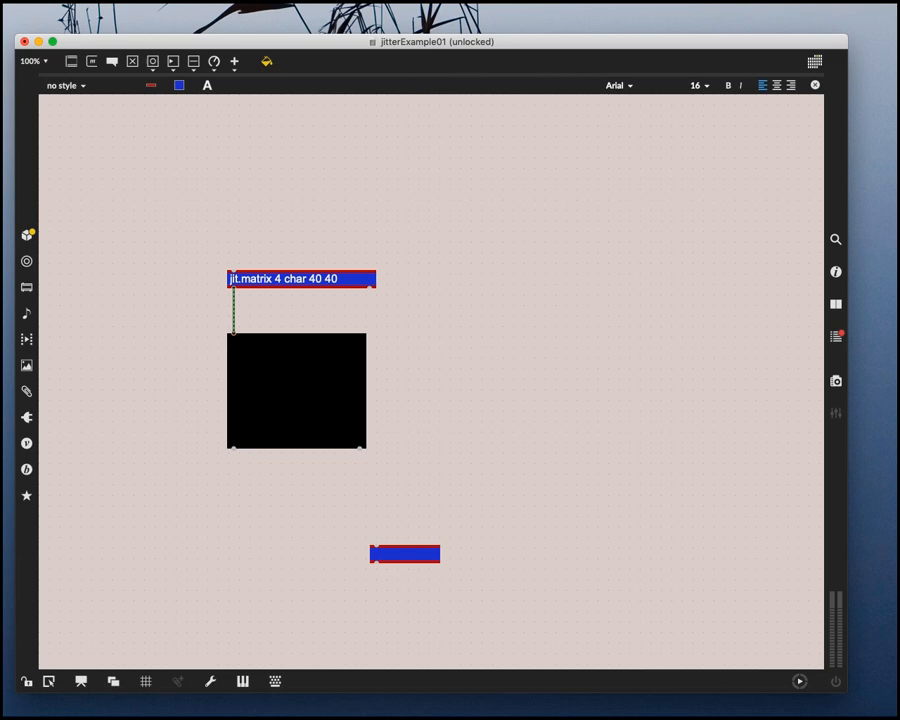
Create a jit.window object named Johnny, opening its separate output window
text(jit.window)
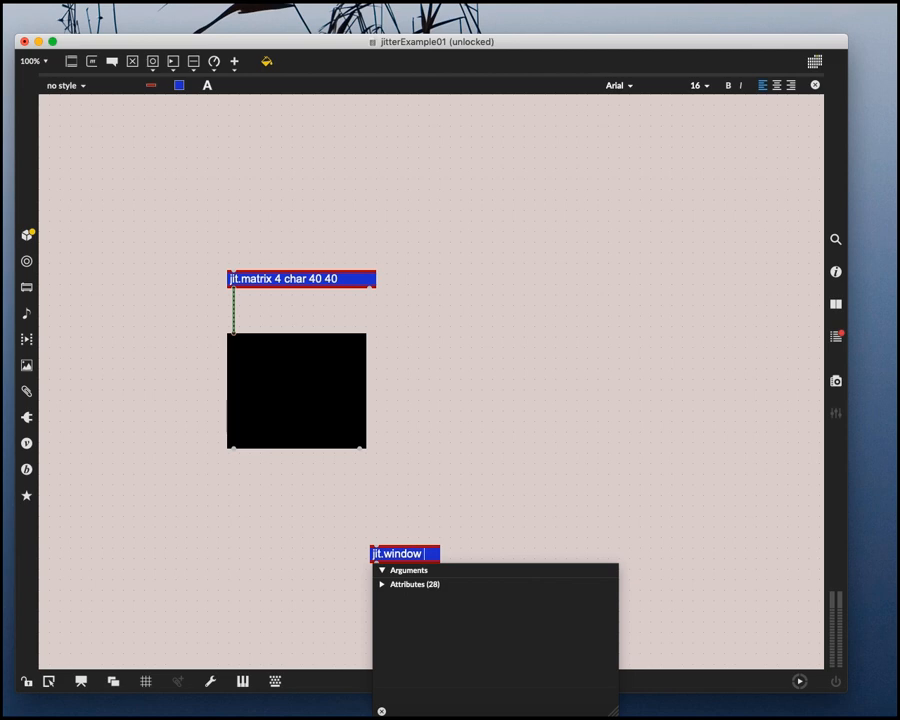
text(Johnny)
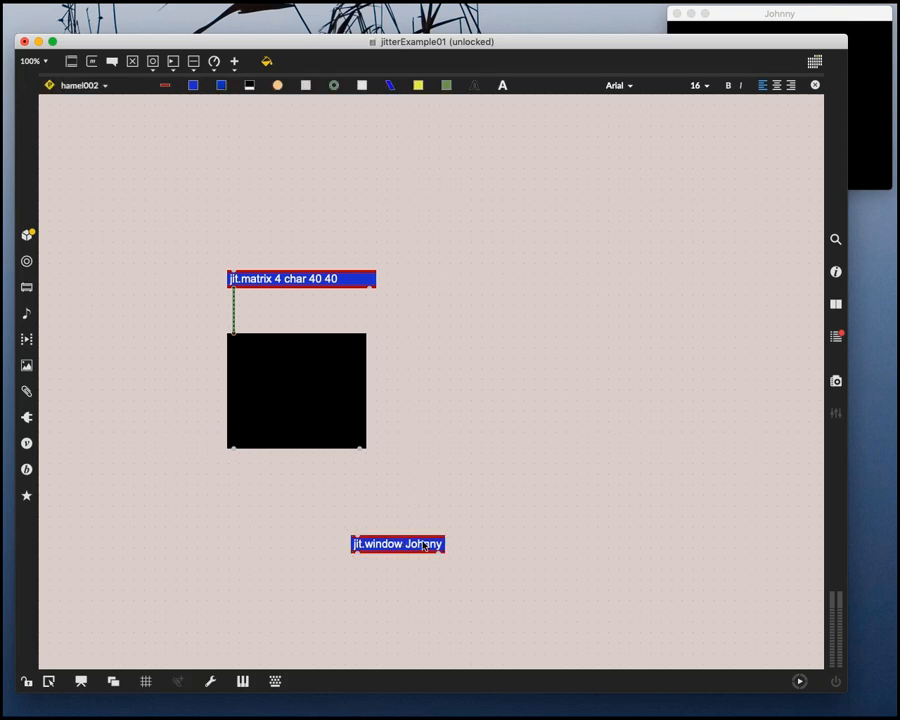
Move the jit.window Johnny object to the lower right and begin a qmetro object
drag(397, 544, 662, 578)
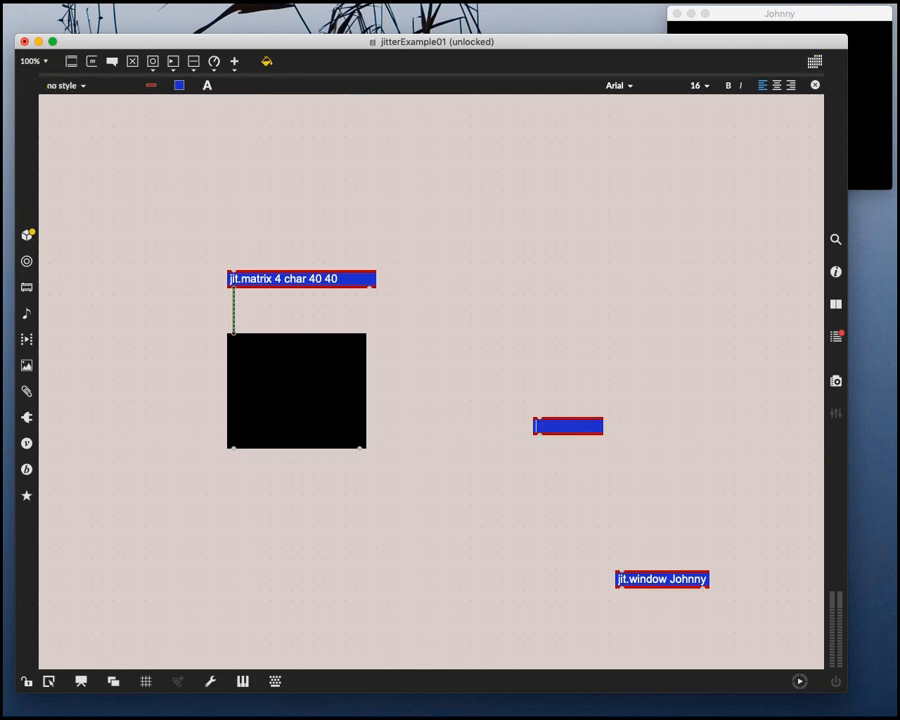
text(qmetro)
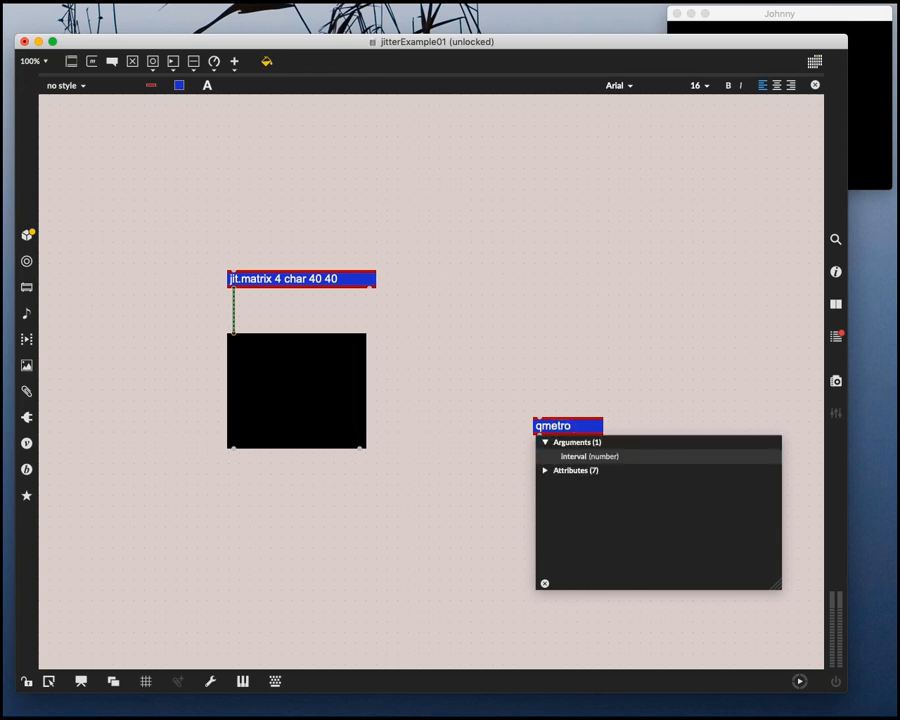
Give the qmetro object an interval argument of 10 and confirm it
text(10)
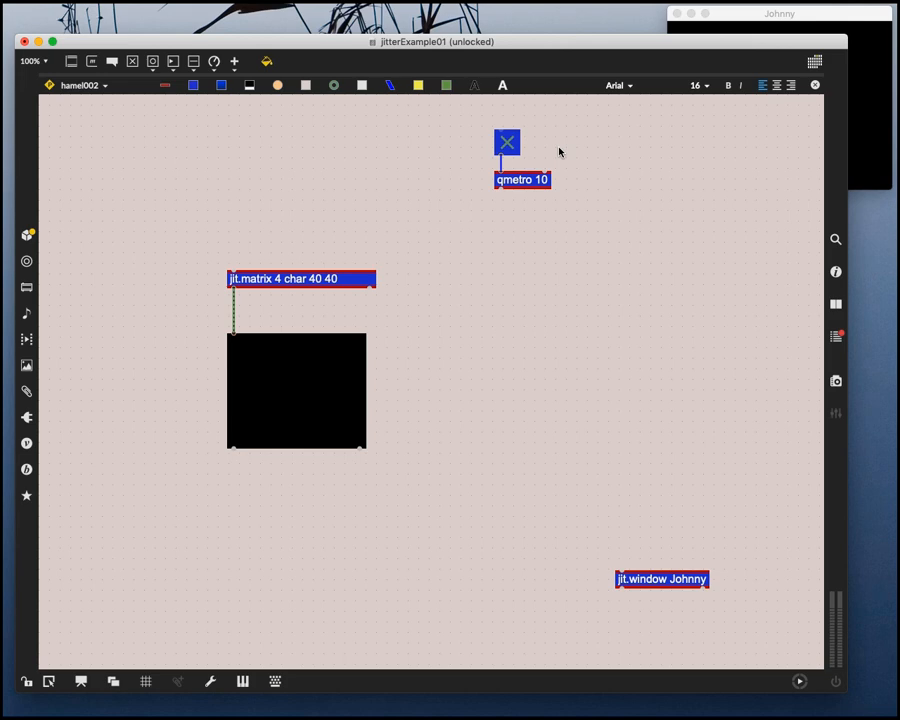
mouse_move(440, 277)
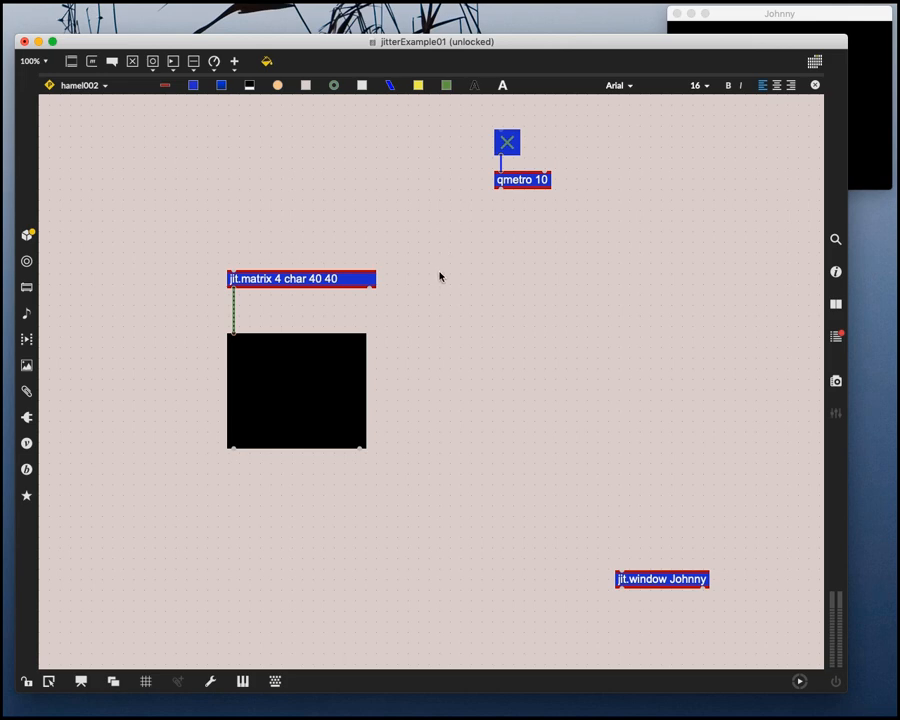
mouse_move(117, 221)
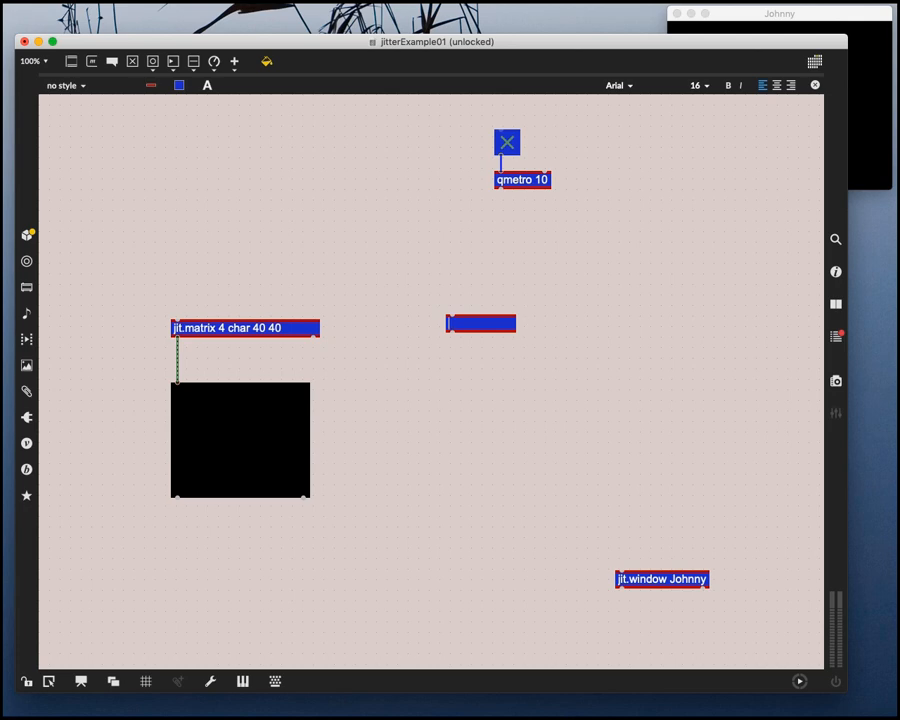
Create a jit.grab object and position it at the upper left, above the matrix
text(jit.window)
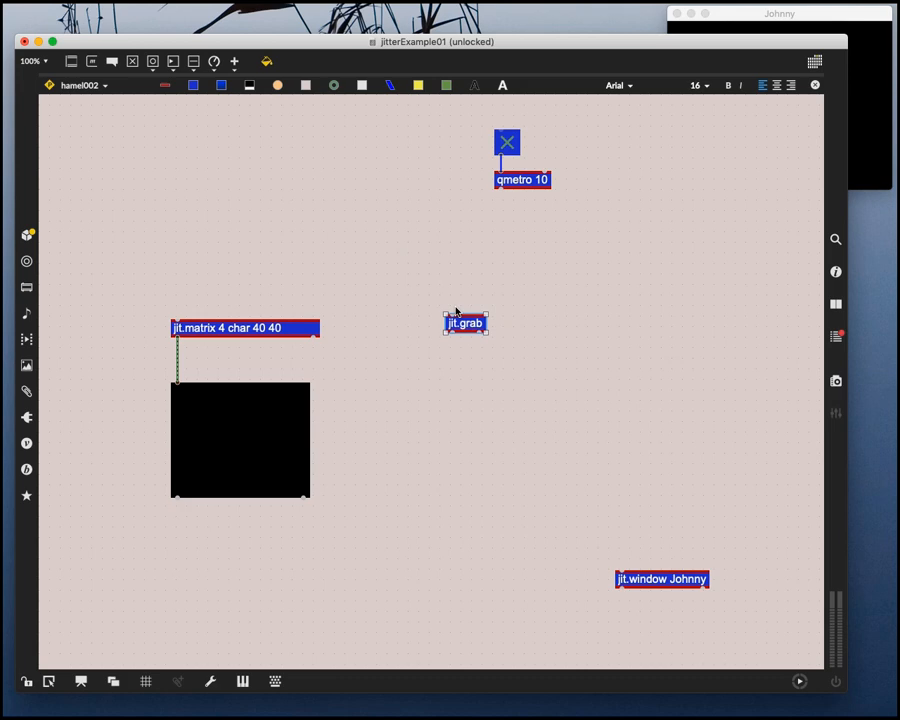
drag(464, 322, 392, 214)
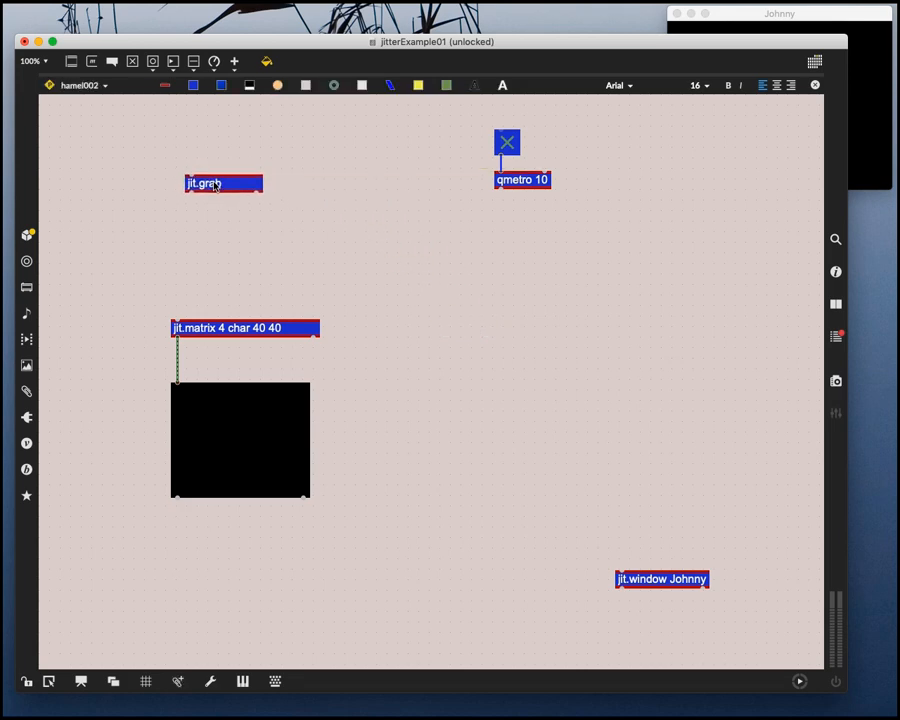
drag(223, 183, 210, 228)
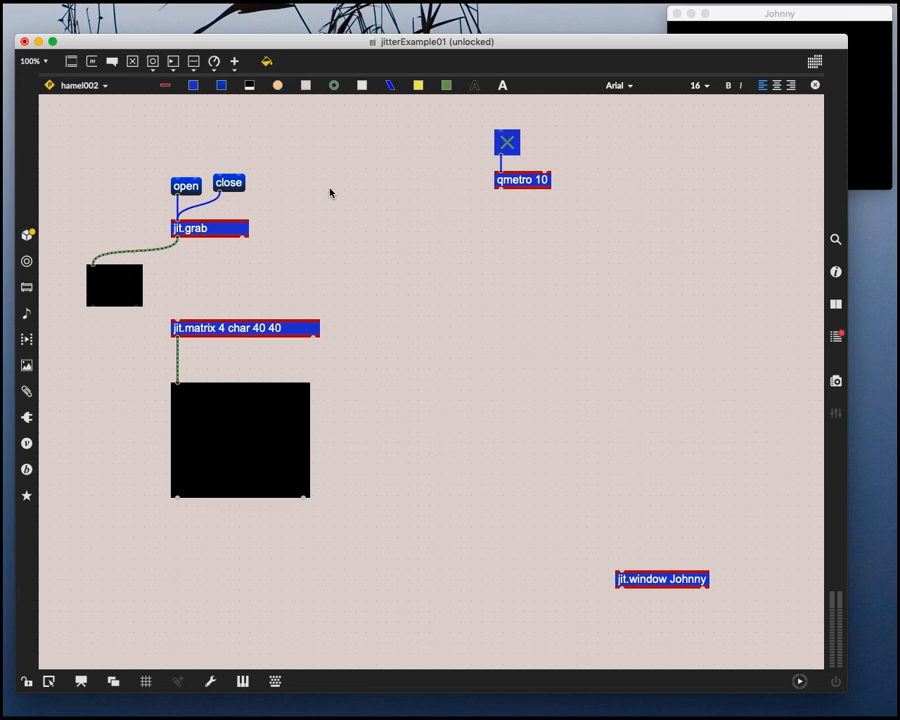
mouse_move(340, 211)
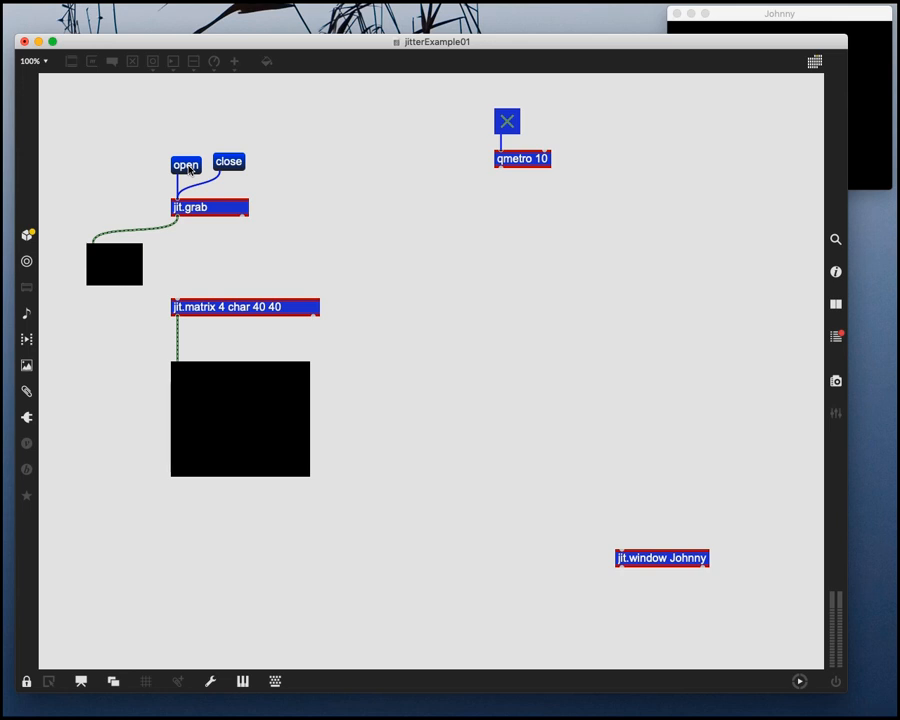
mouse_move(162, 205)
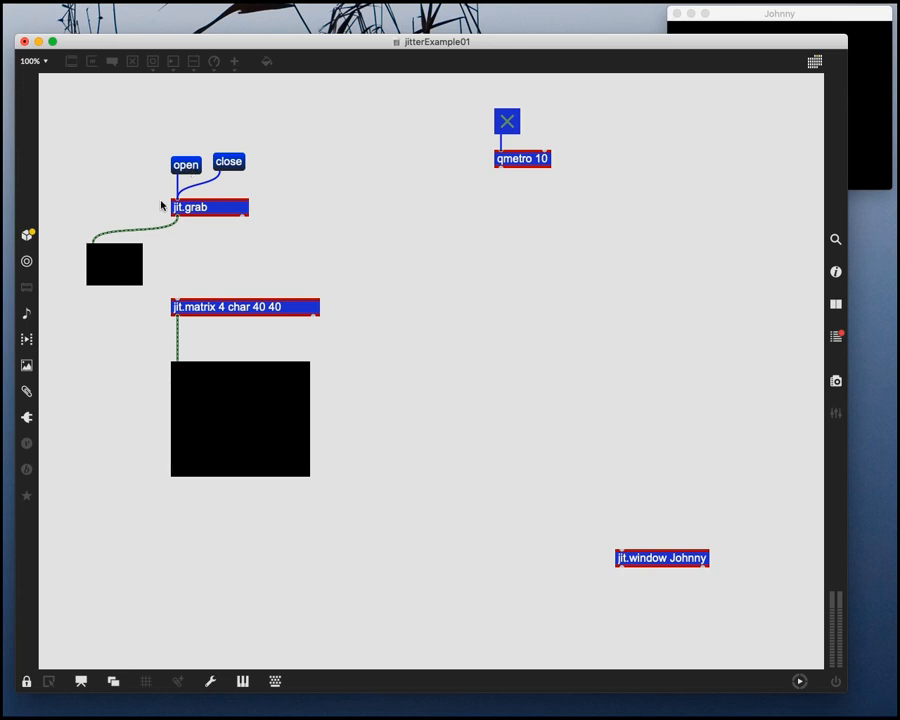
mouse_move(291, 208)
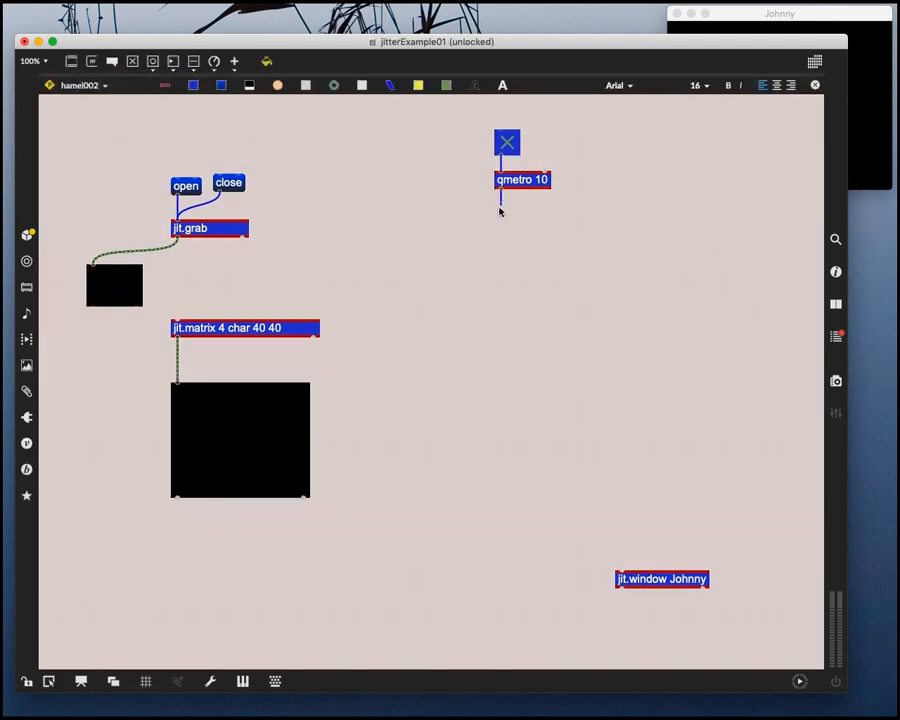
Connect qmetro 10 to jit.grab, start the webcam with open, and try closing the patch
drag(500, 192, 178, 213)
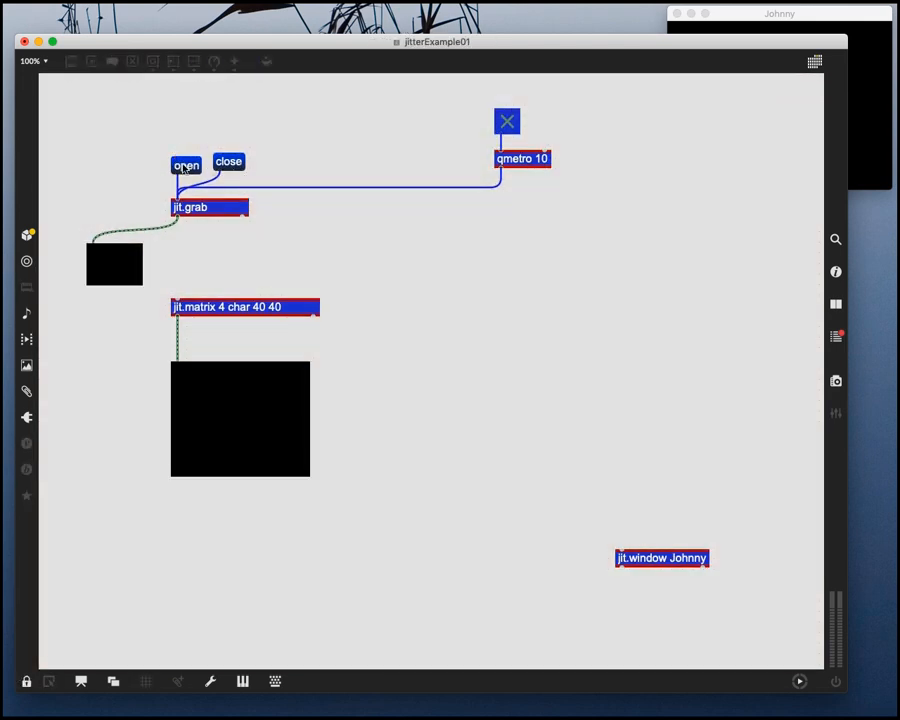
click(186, 164)
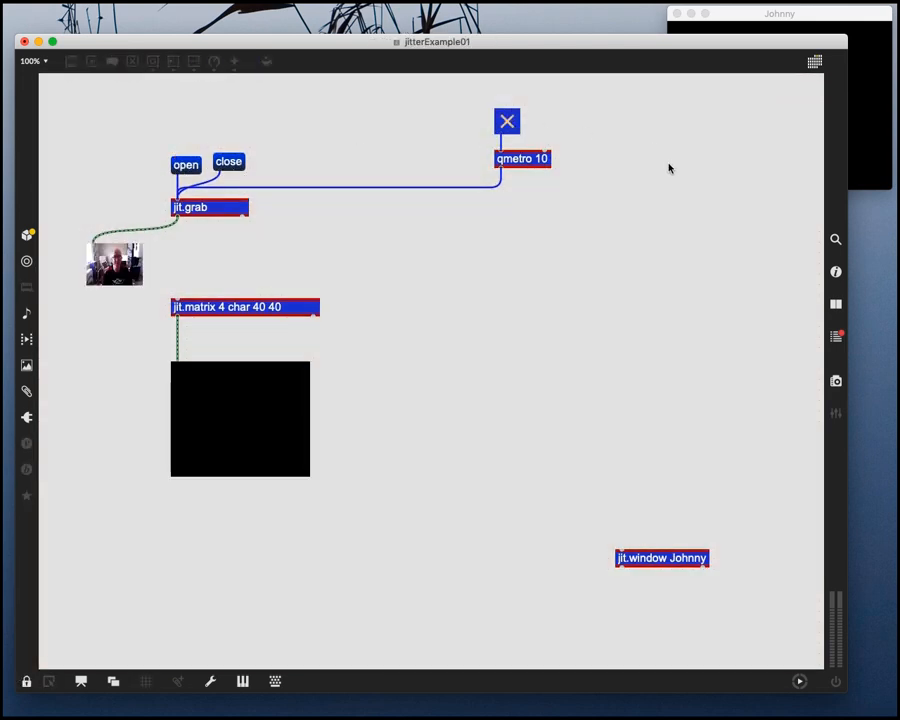
click(507, 121)
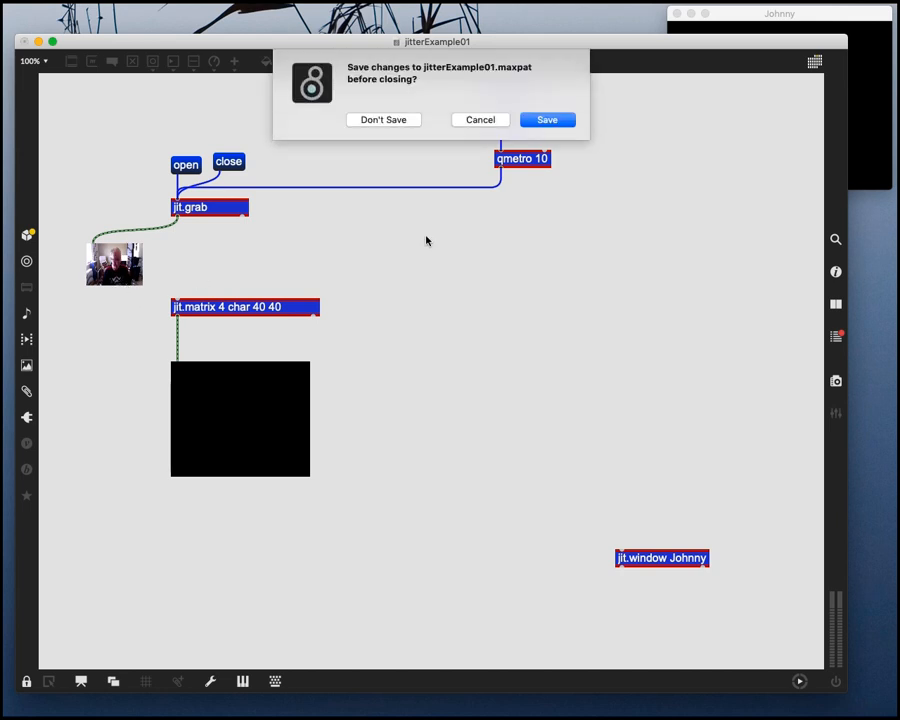
Cancel the save prompt for jitterExample01 so the patch stays open
click(383, 119)
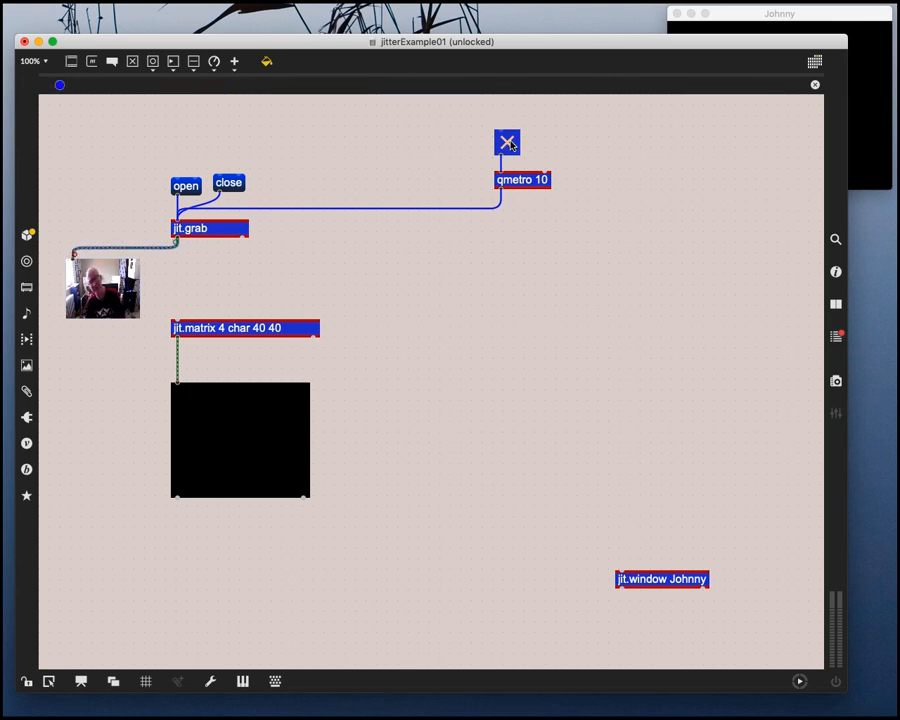
Lock the patch and check the live webcam feed in the enlarged display
click(506, 142)
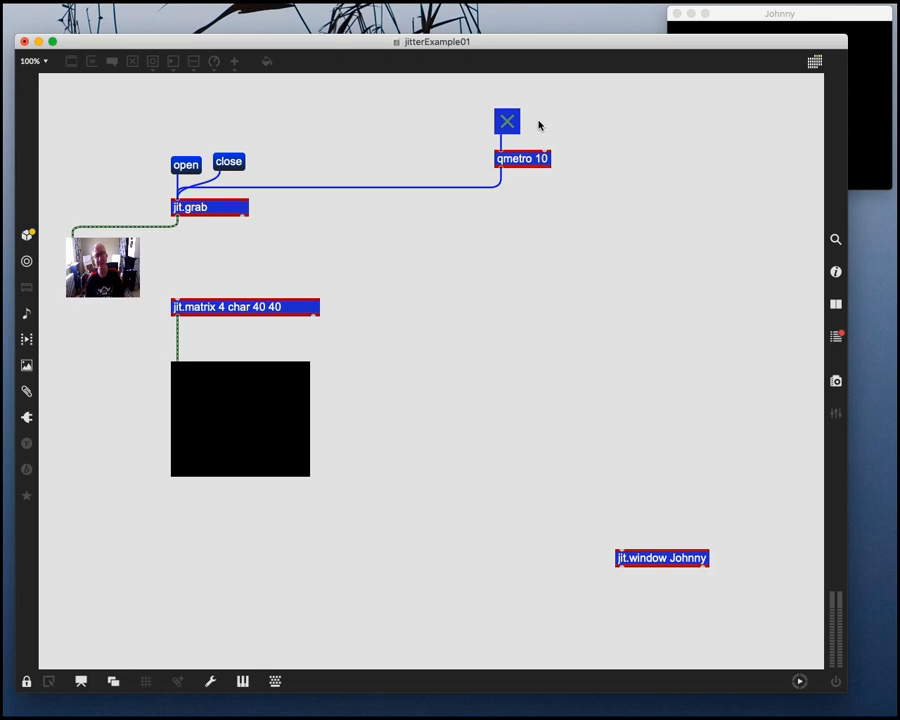
mouse_move(224, 171)
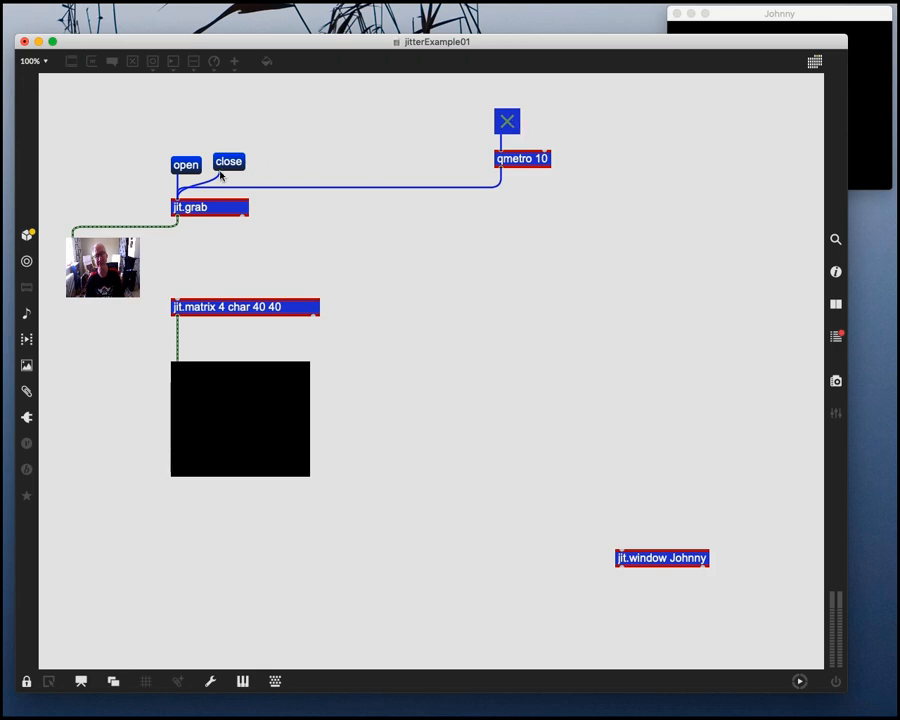
mouse_move(181, 216)
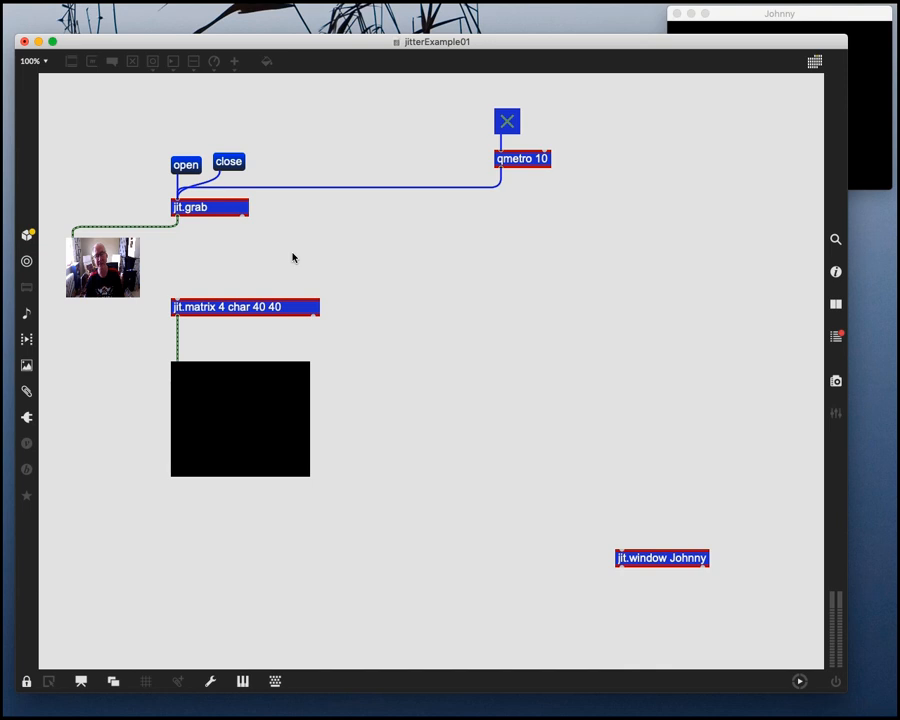
mouse_move(170, 194)
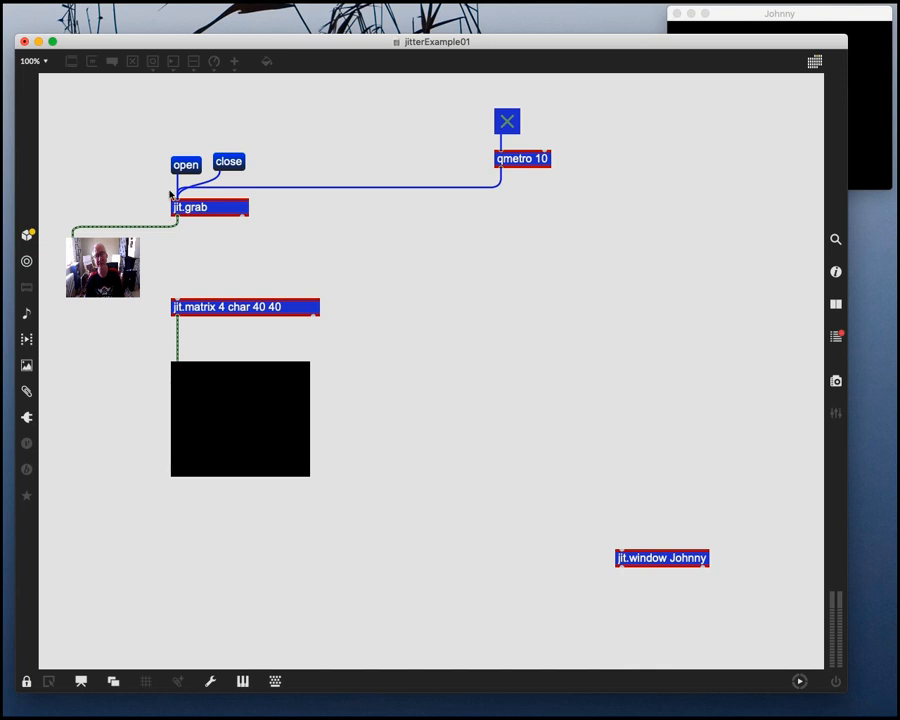
mouse_move(177, 221)
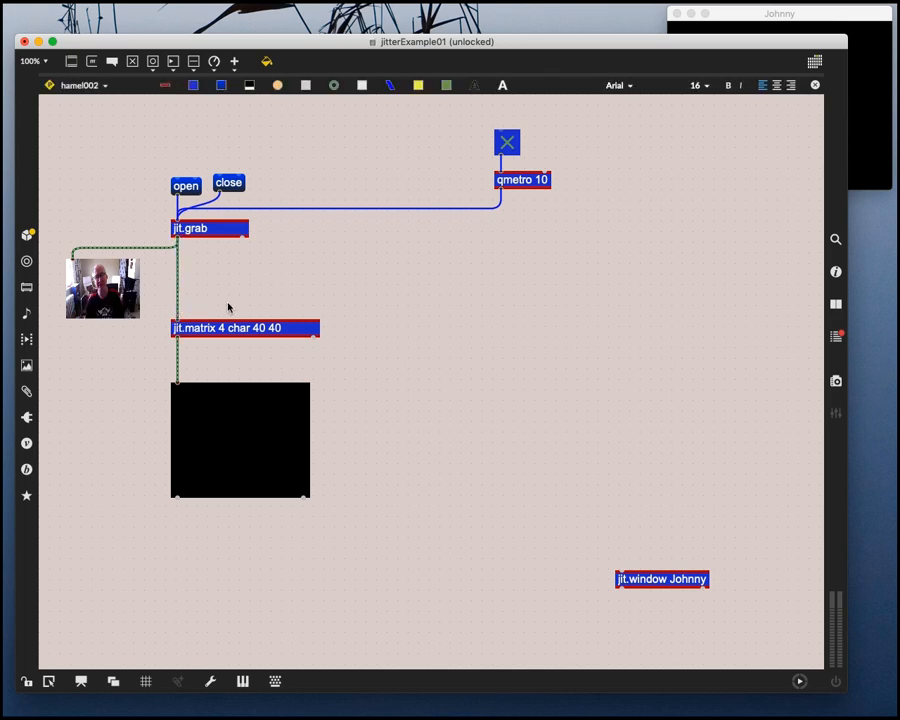
mouse_move(283, 286)
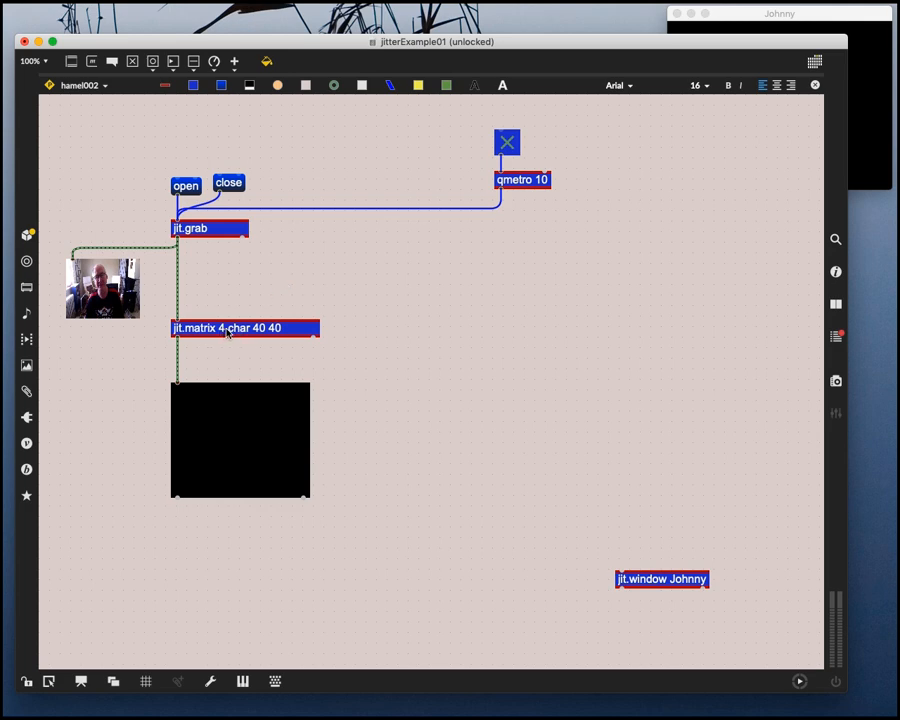
mouse_move(498, 341)
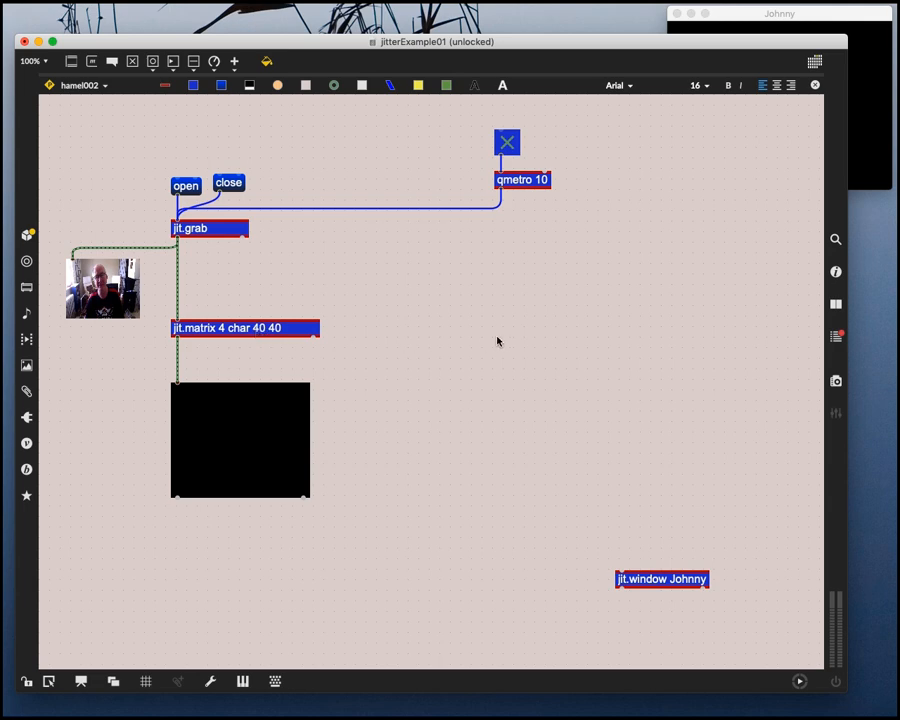
mouse_move(428, 346)
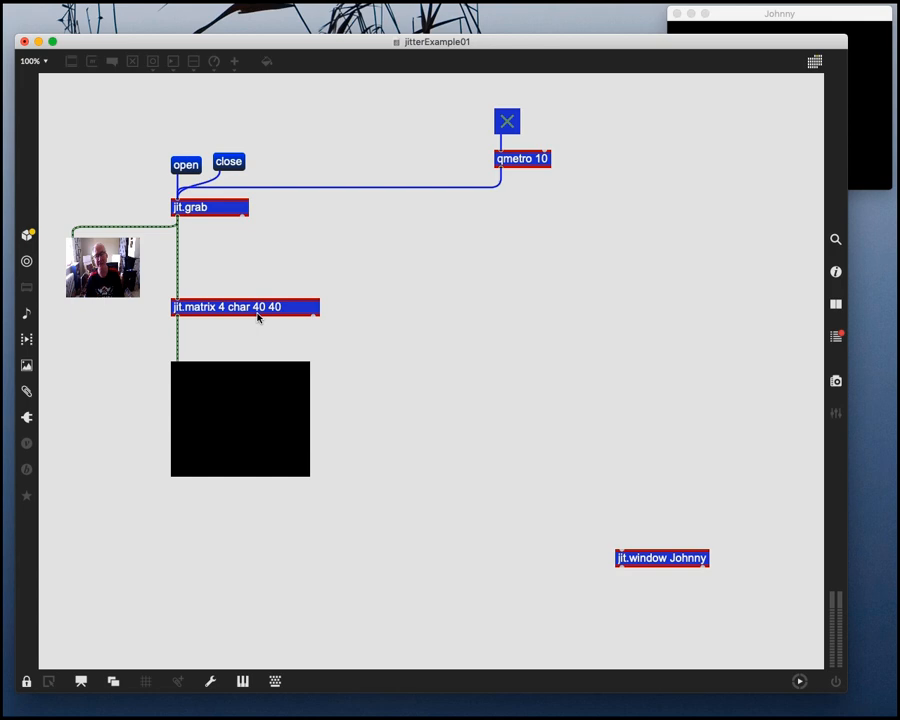
Change the jit.matrix dimensions and enlarge the display showing blocky live webcam video
click(266, 62)
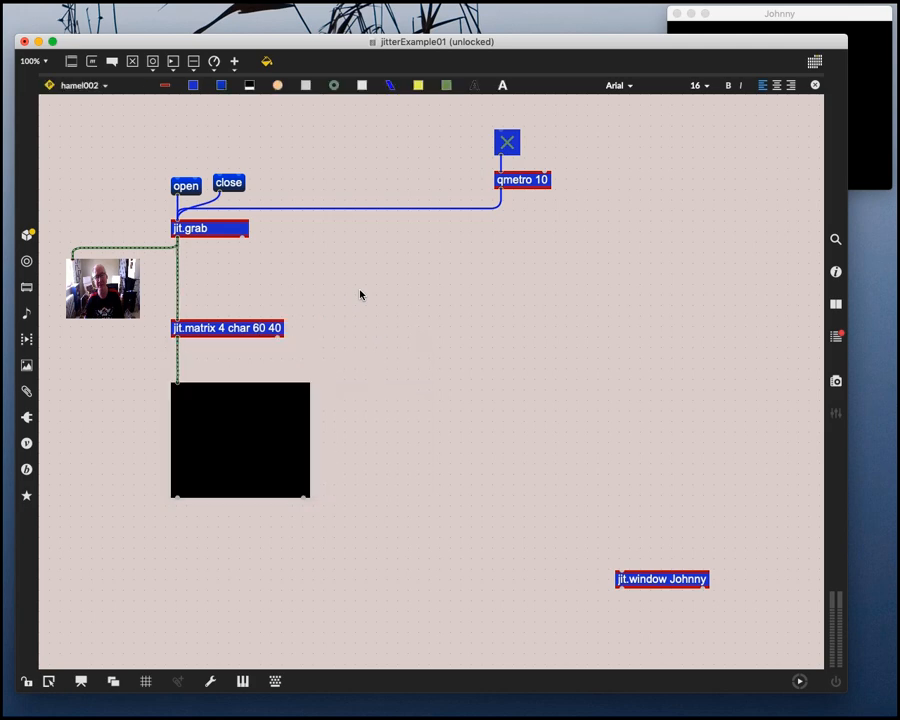
mouse_move(481, 131)
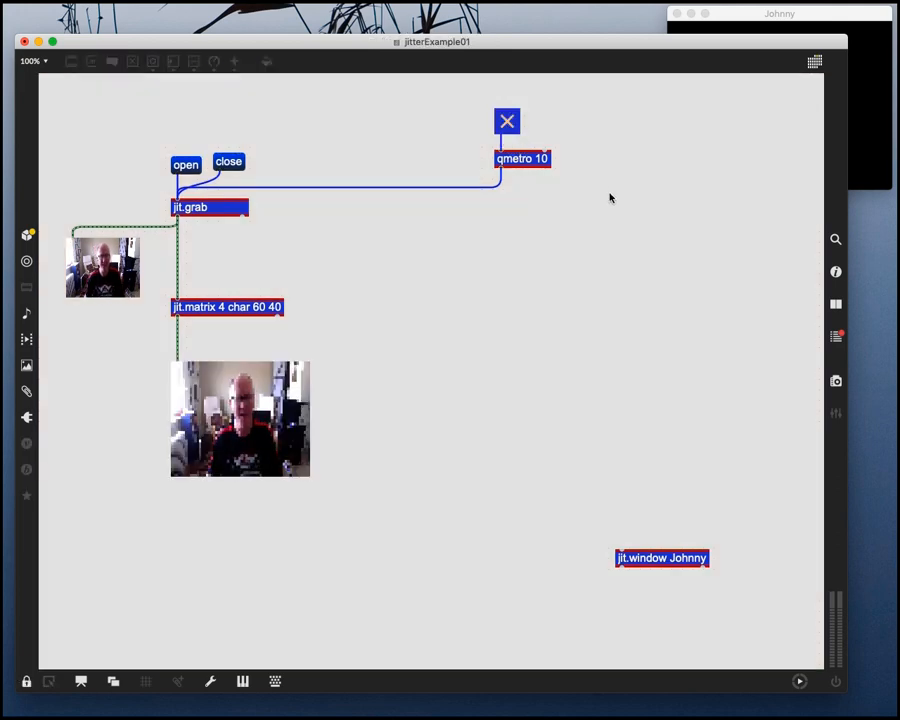
mouse_move(361, 484)
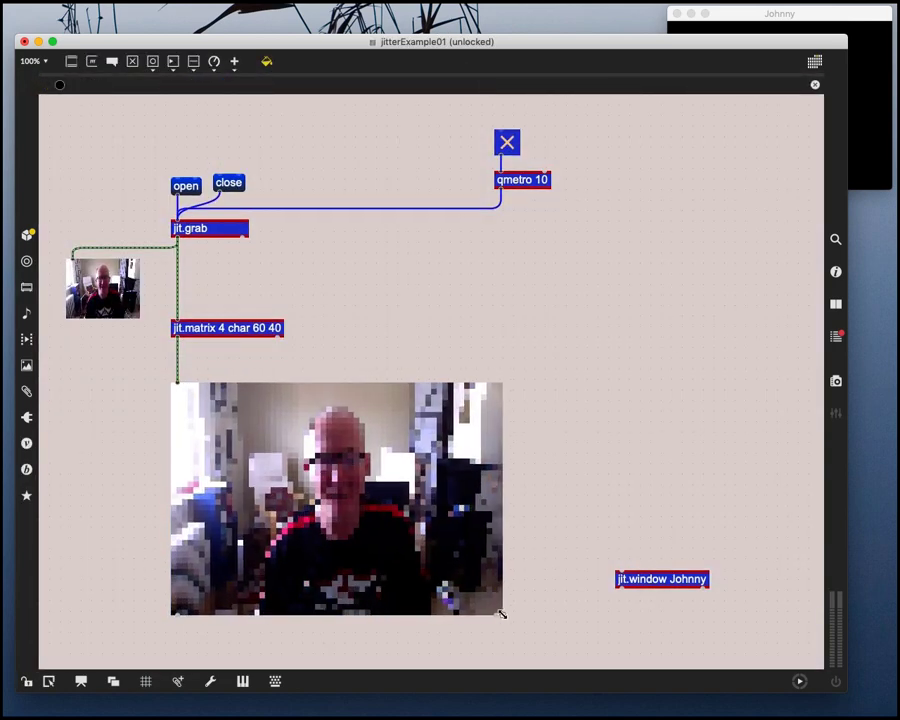
click(335, 498)
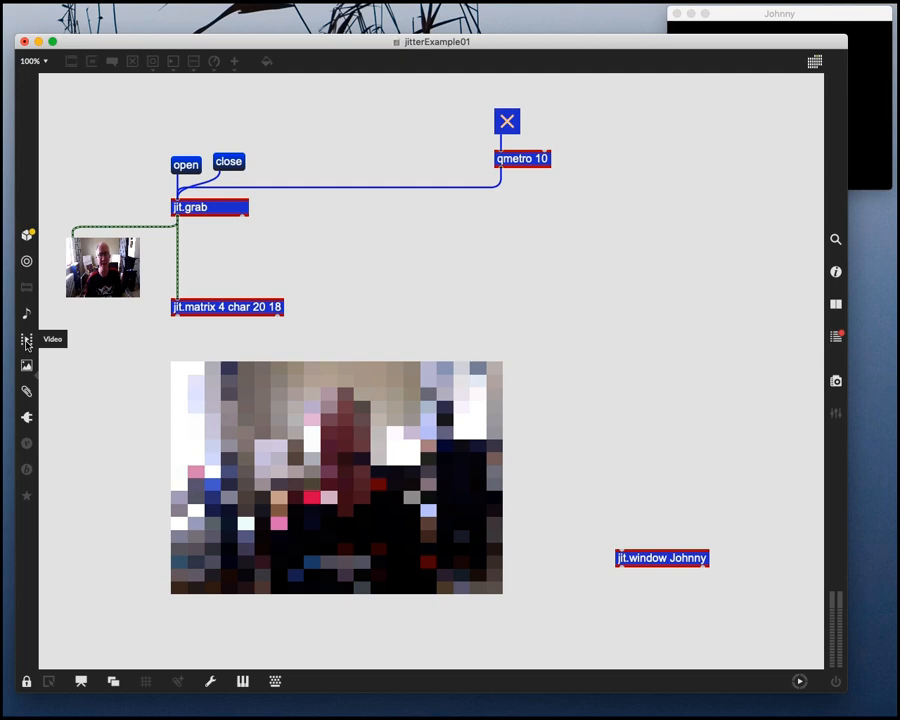
Add a sunflower.mp4 movie player from the Videos library beside qmetro, then lock the patch
click(26, 338)
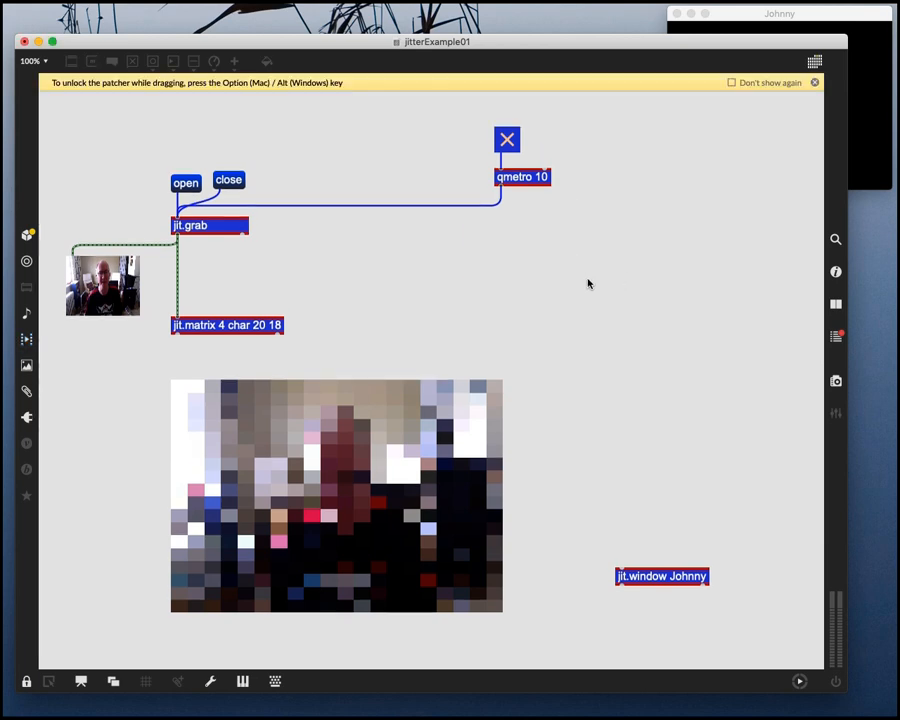
click(814, 85)
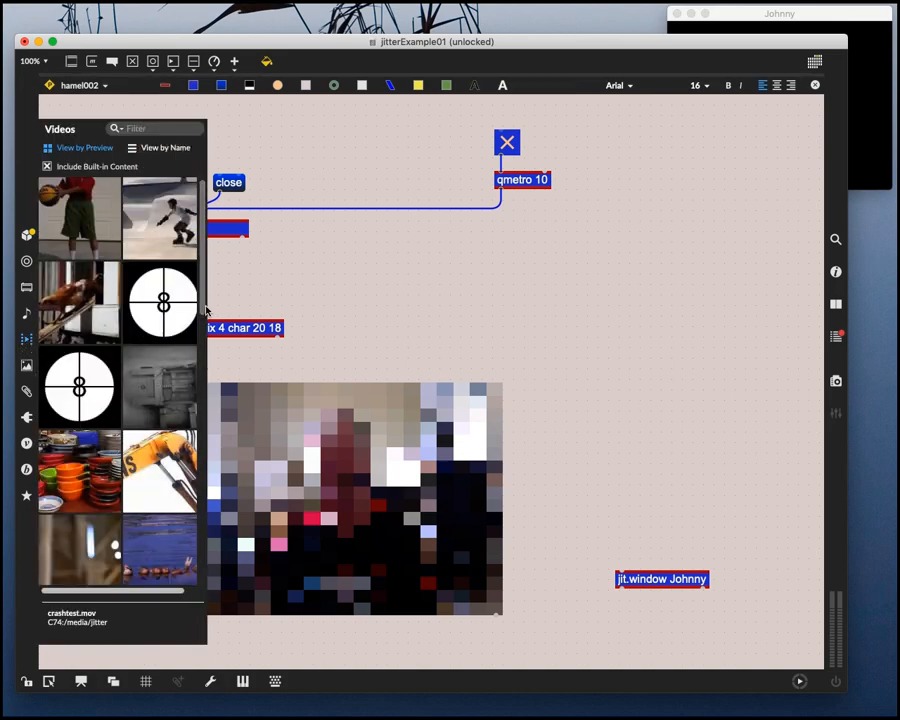
scroll(down, 3)
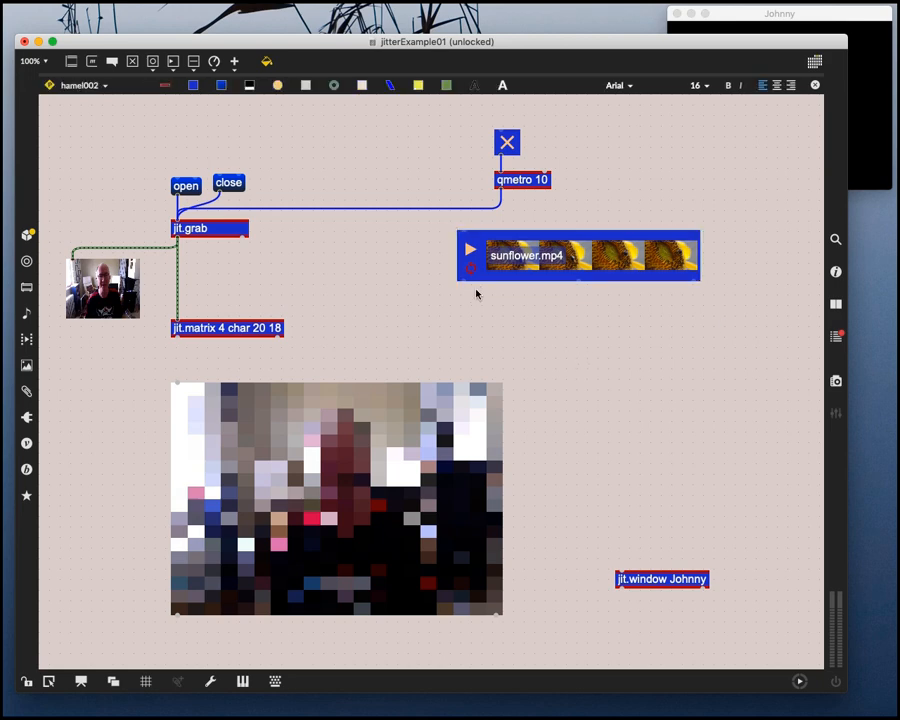
click(578, 255)
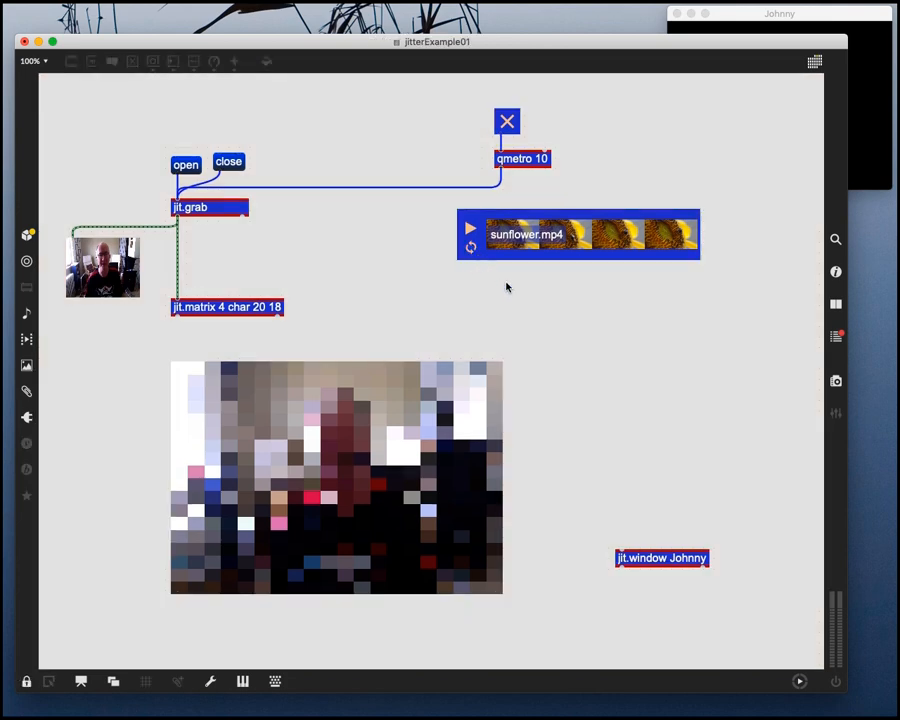
mouse_move(559, 335)
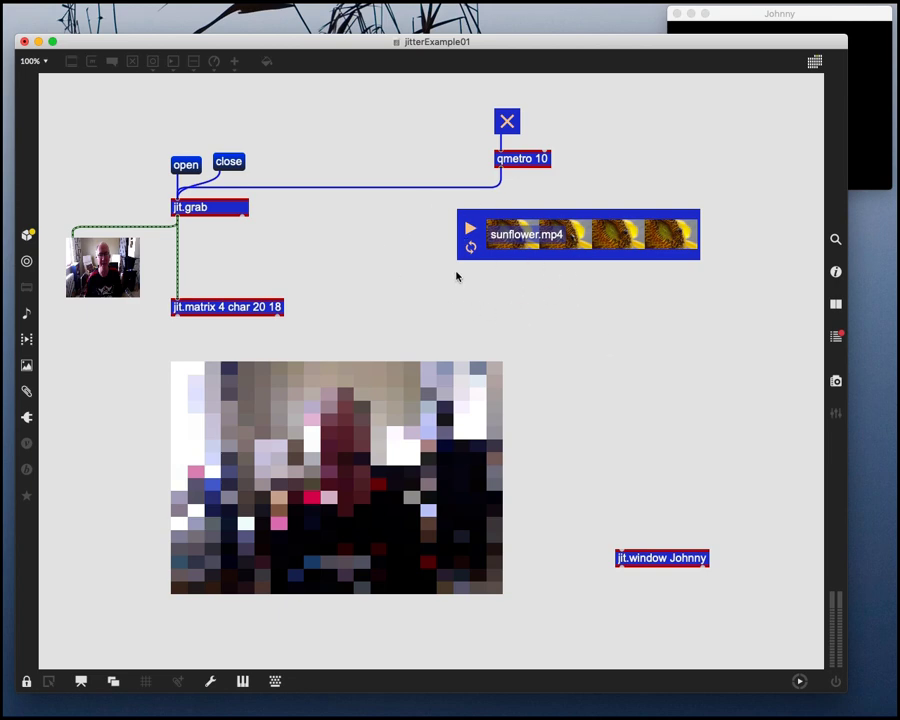
mouse_move(480, 279)
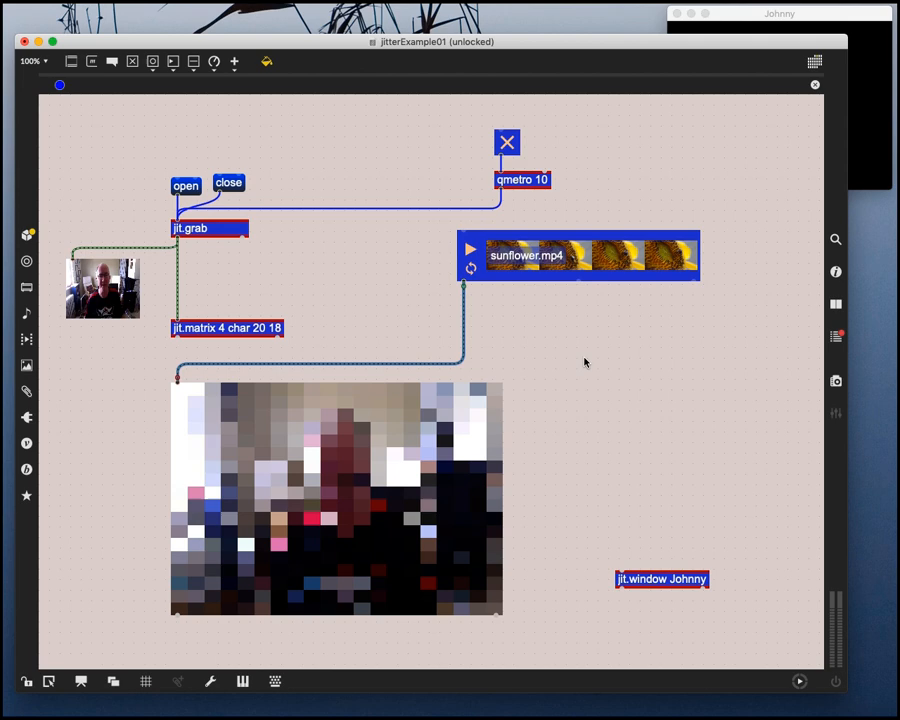
mouse_move(549, 350)
text(jit.xfade)
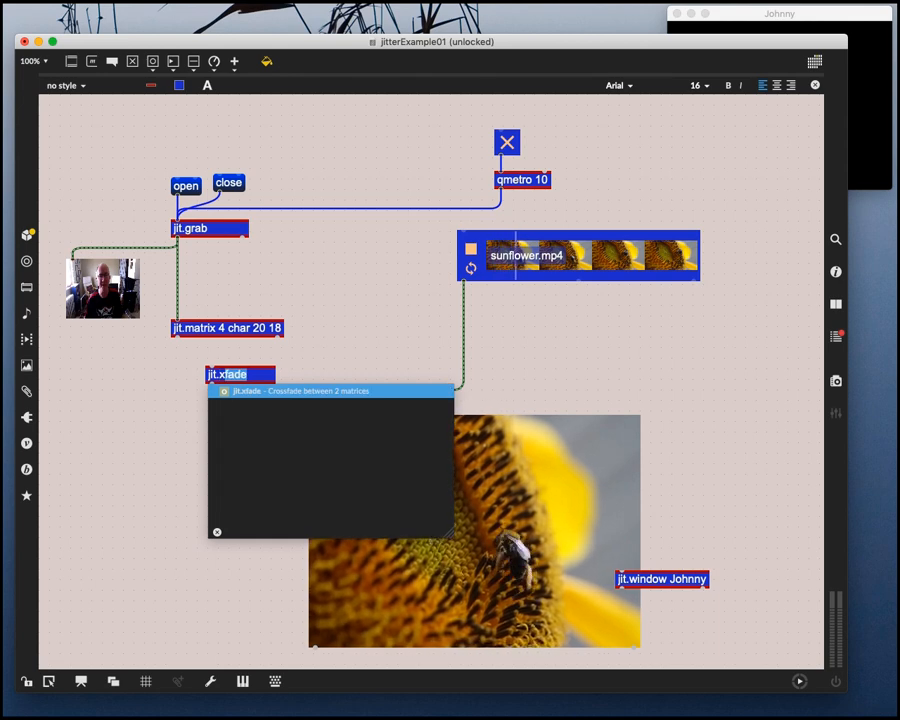
Accept the jit.xfade object and adjust the webcam-to-movie crossfade amount
click(227, 375)
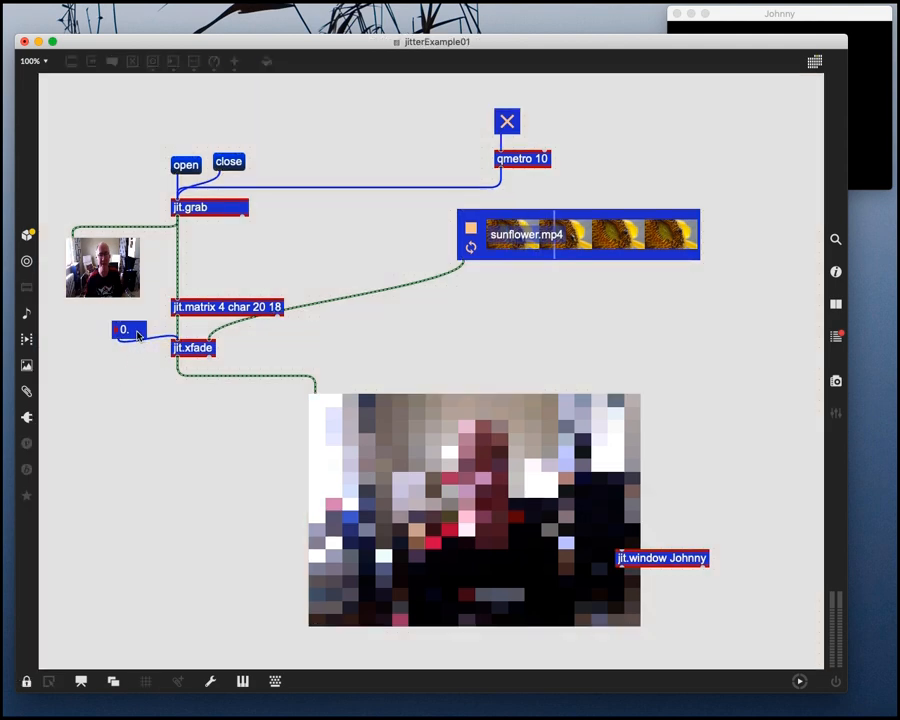
drag(128, 329, 128, 320)
text(xfade $1)
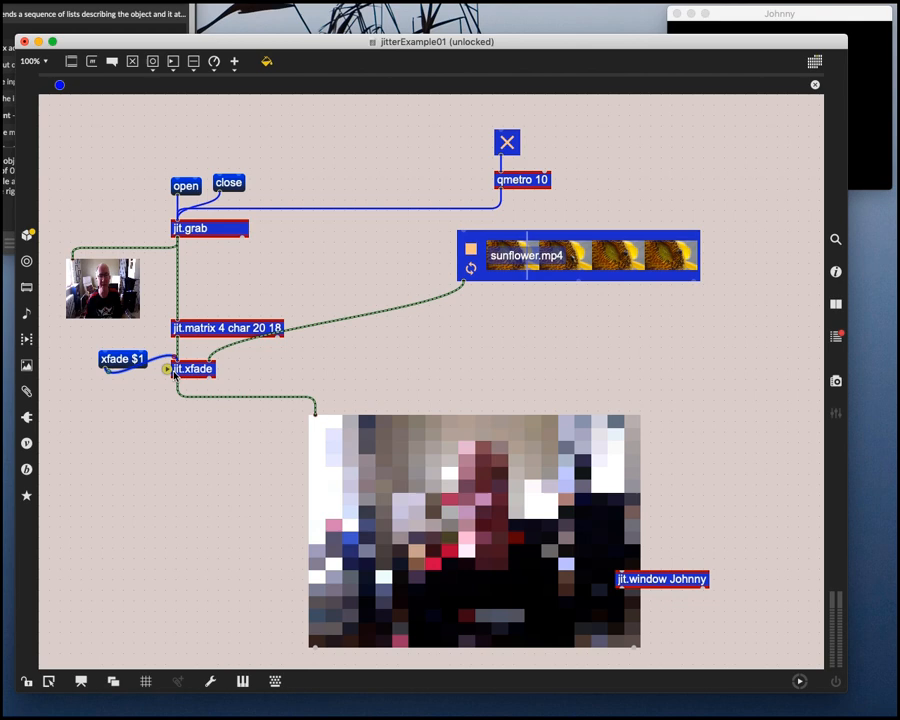
double_click(122, 358)
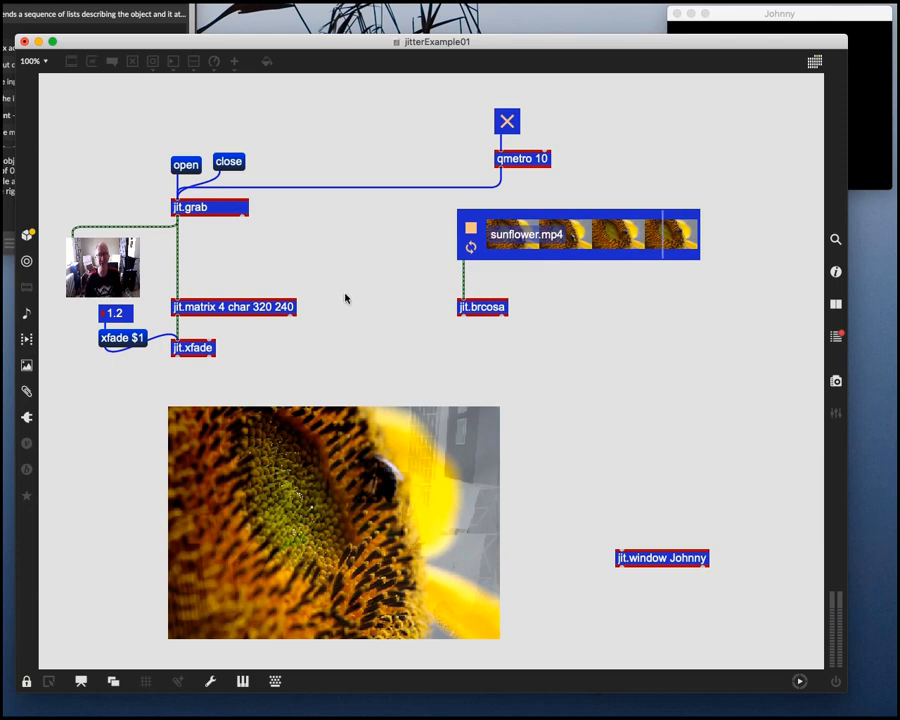
mouse_move(461, 330)
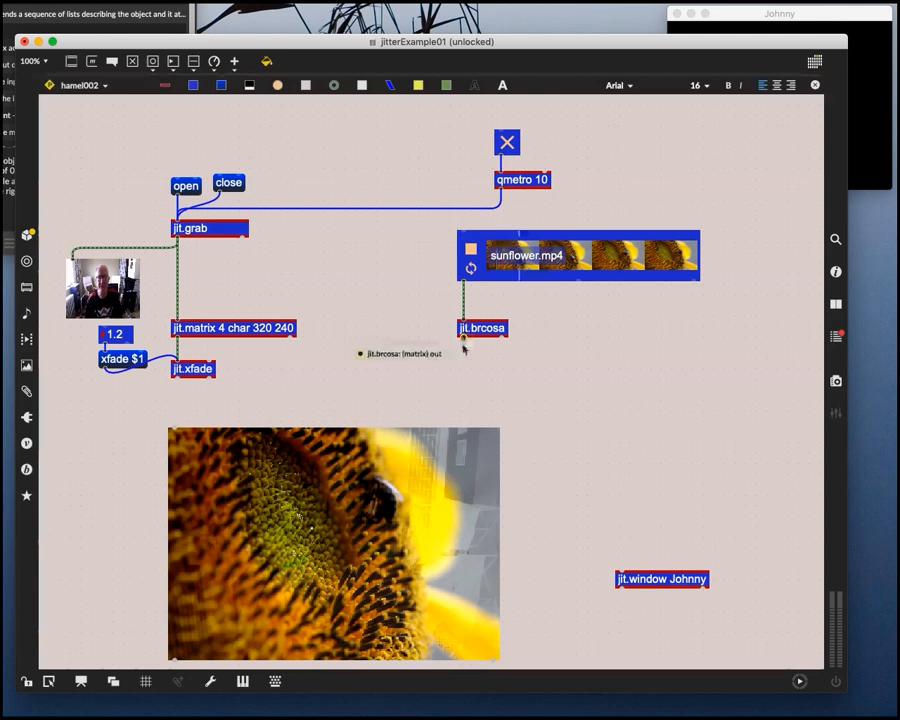
Cable jit.brcosa's outlet into the video display
drag(462, 340, 195, 375)
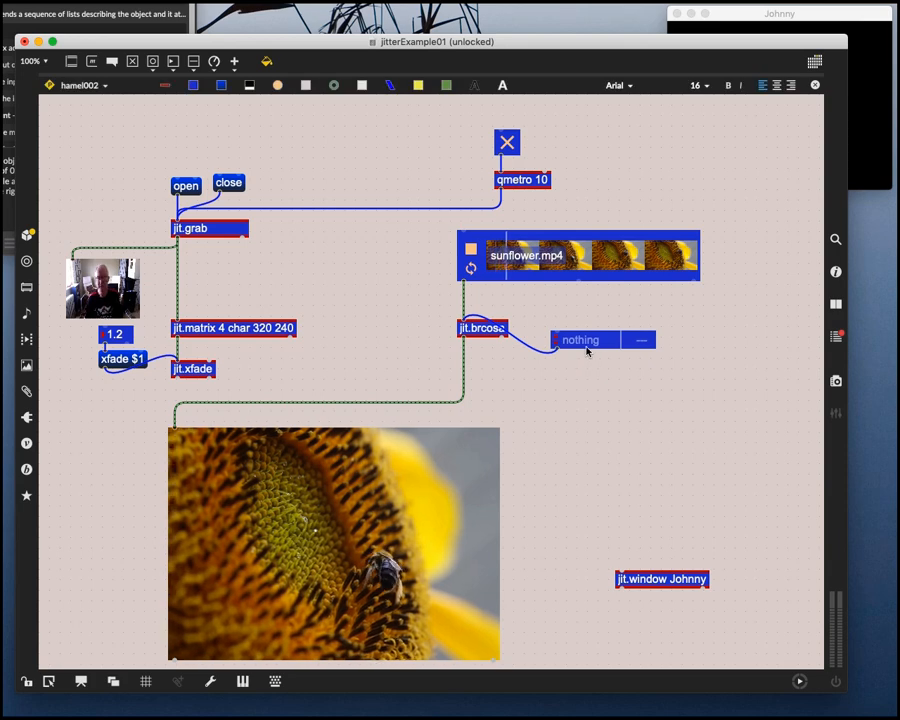
Open the attrui menu listing jit.brcosa attributes
click(582, 339)
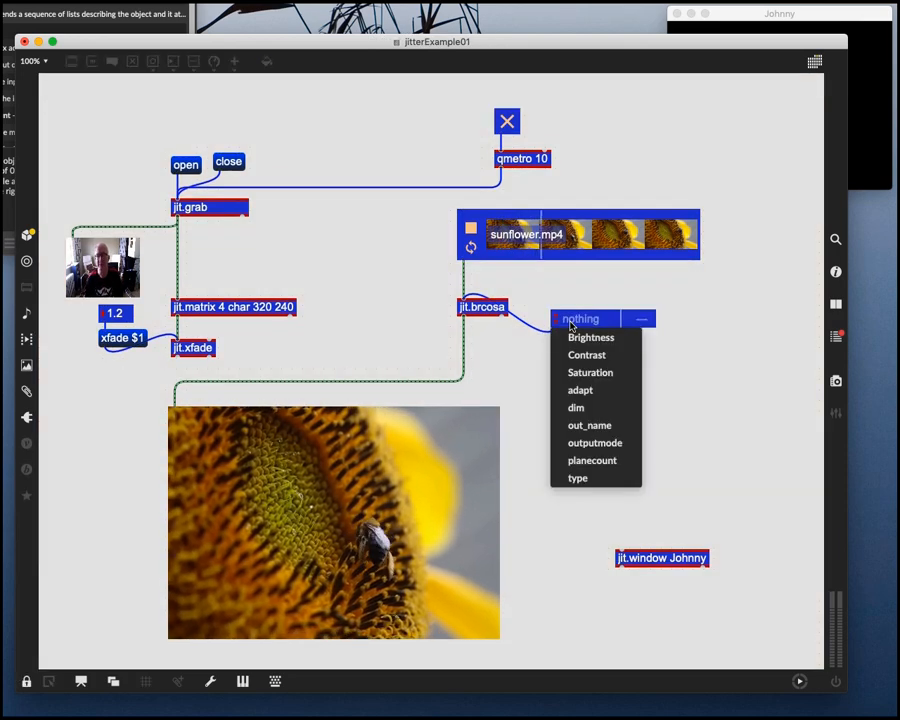
Switch the attrui to Saturation and drag its value to 1.6
click(587, 337)
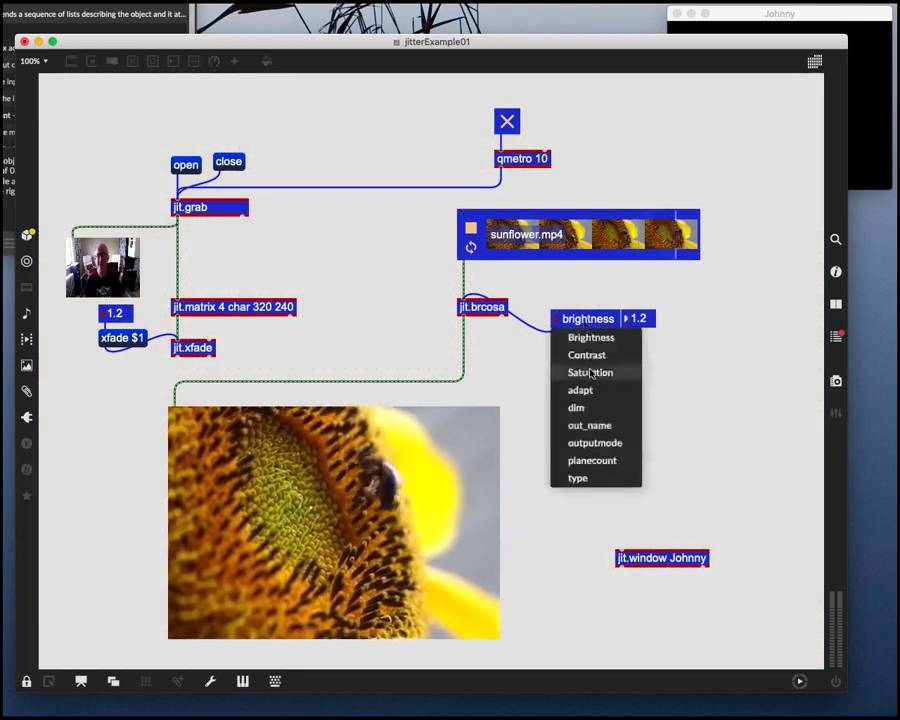
click(587, 372)
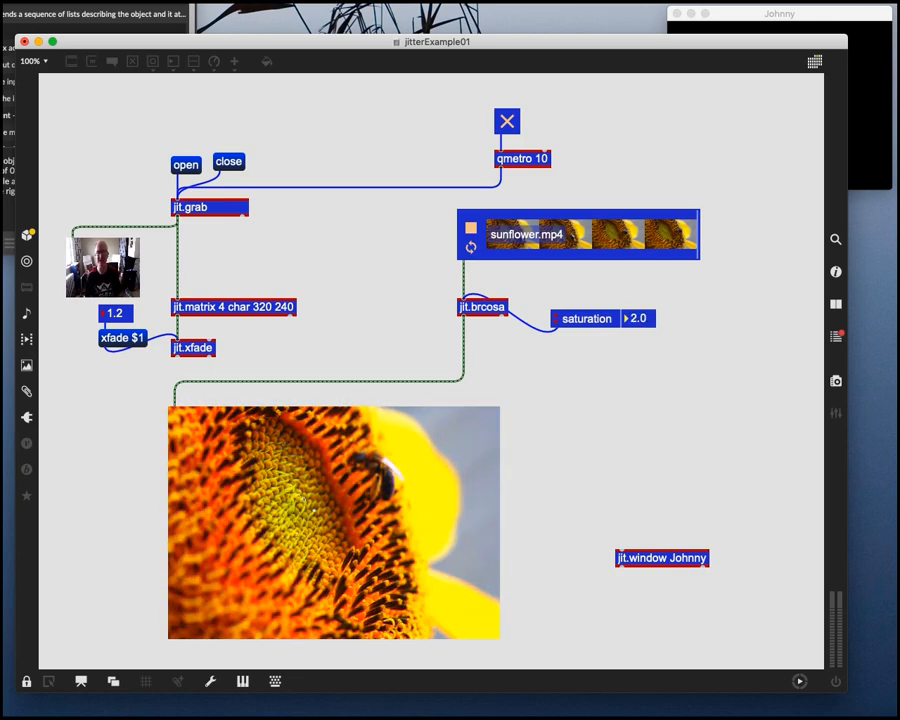
drag(637, 318, 642, 322)
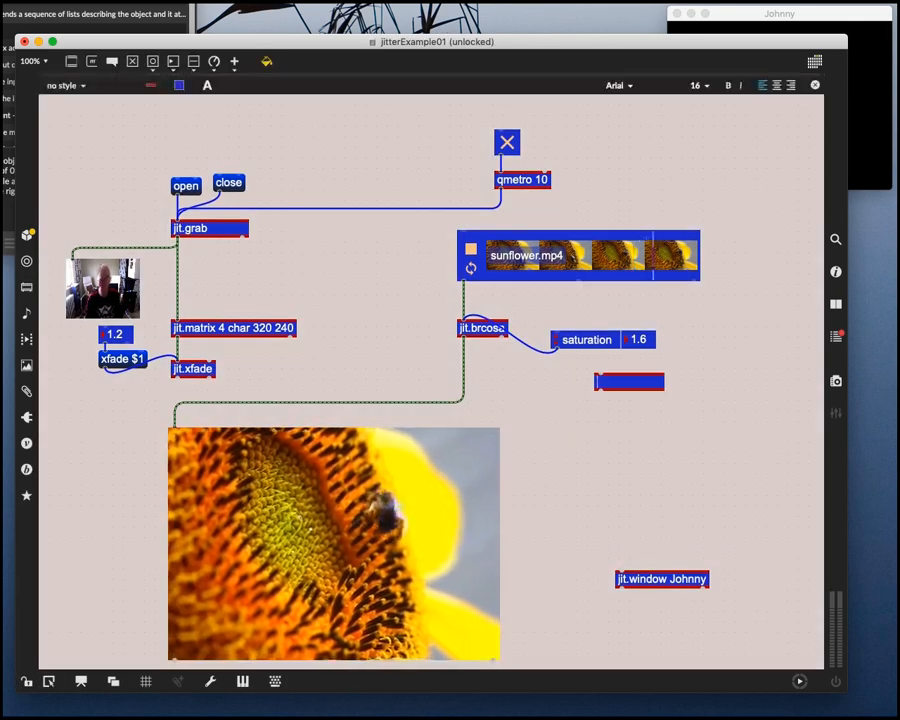
Create an ezadc~ microphone input object
text(ezadc~)
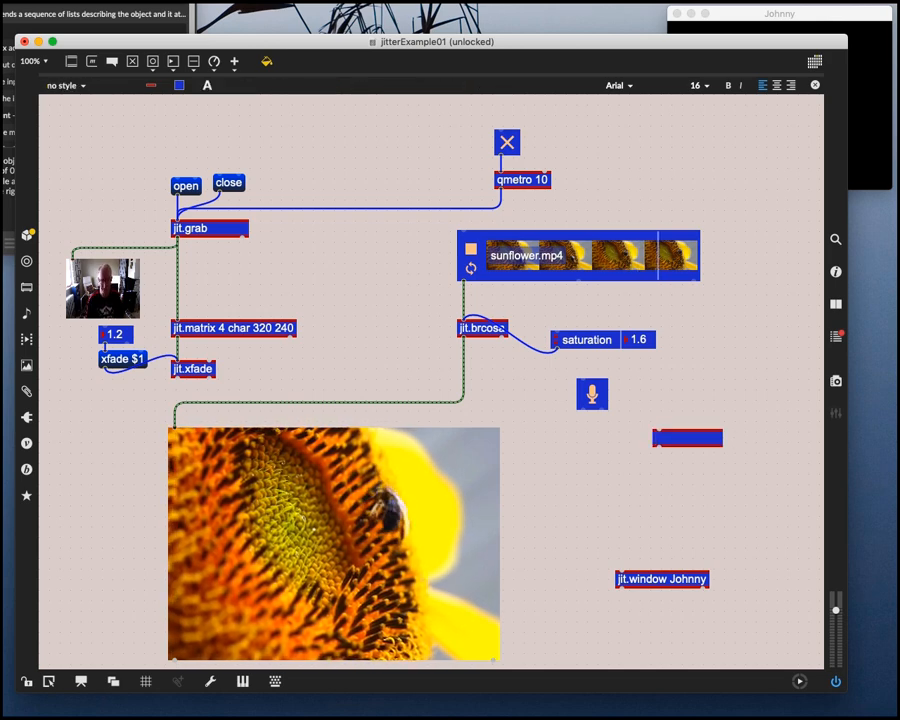
Create peakamp~ 25 and select the number box showing its level
text(peak)
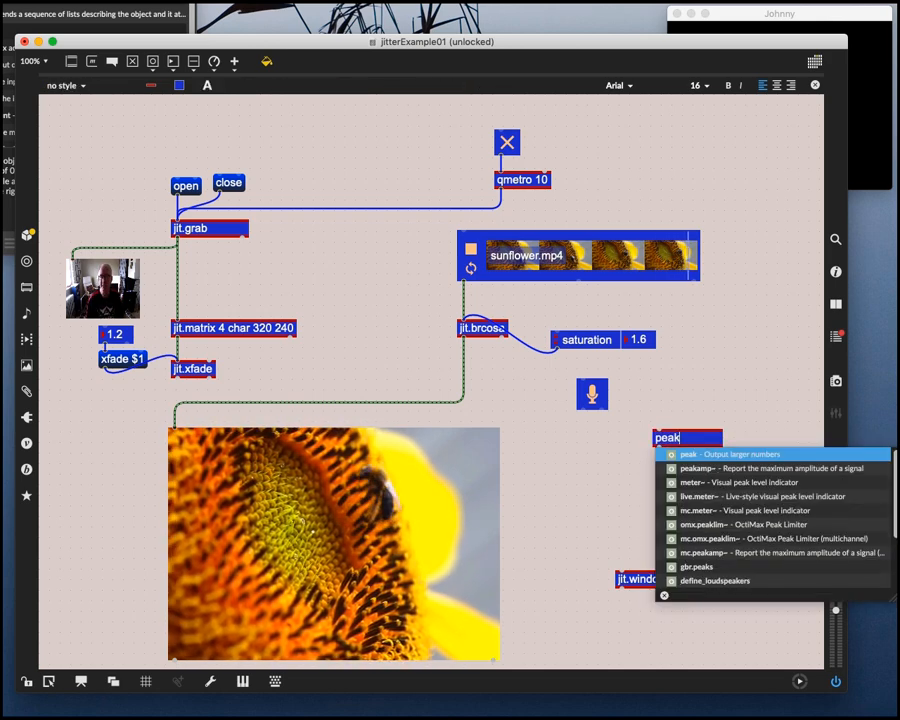
text(amp~ 25)
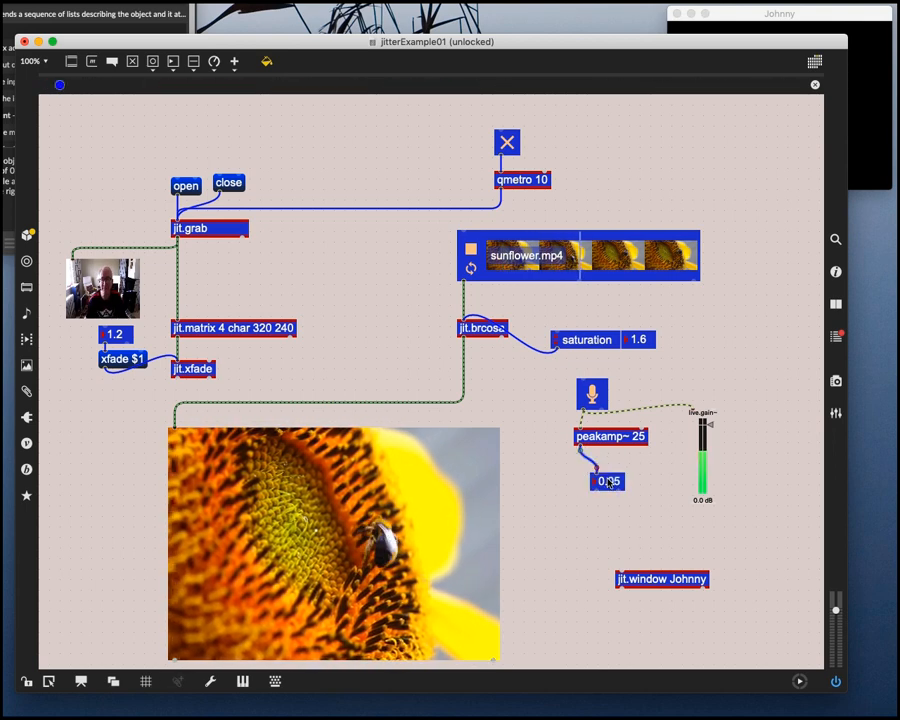
click(604, 480)
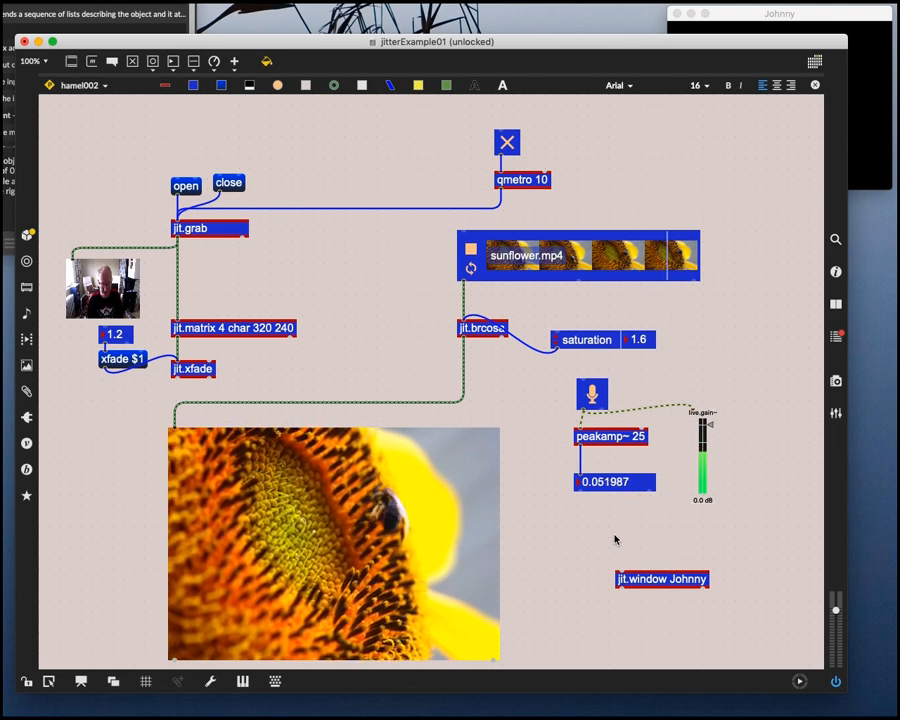
Type 'scale 0. 0.2' into a new object box below peakamp~
text(scale)
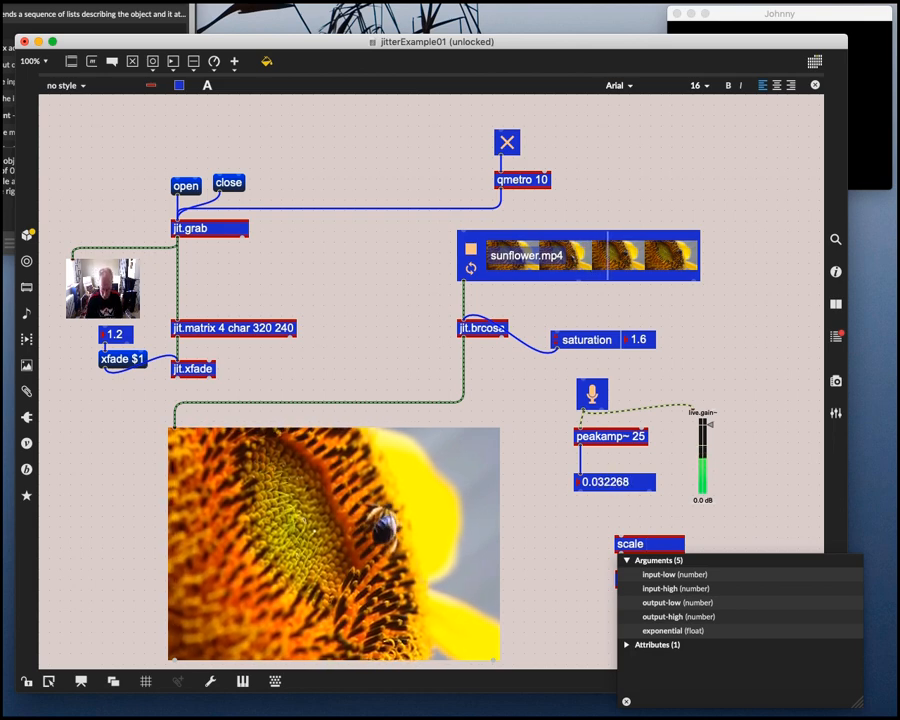
text(0. 0.2)
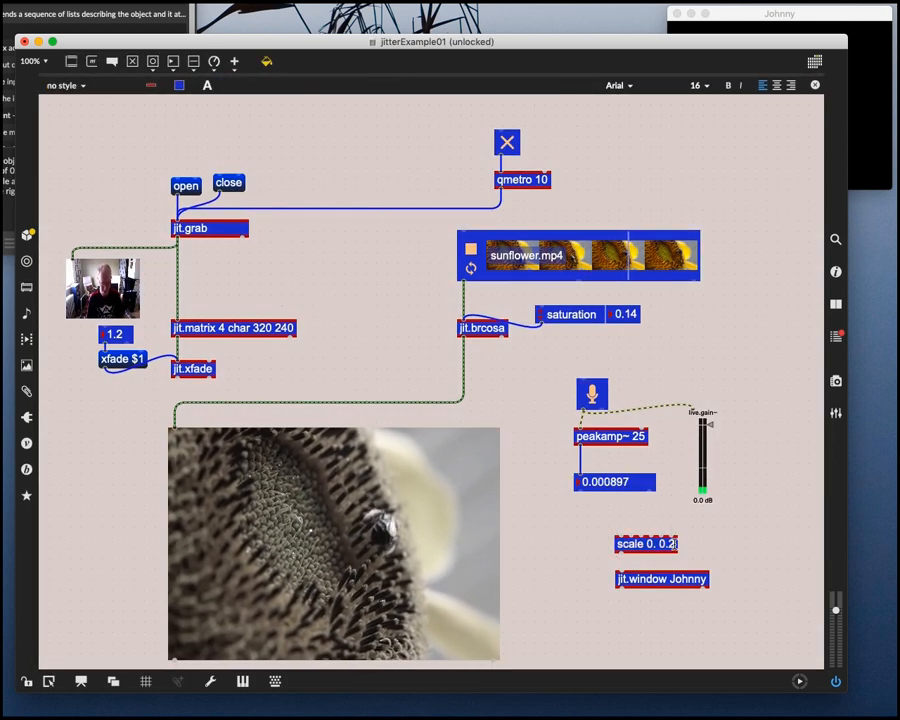
click(640, 544)
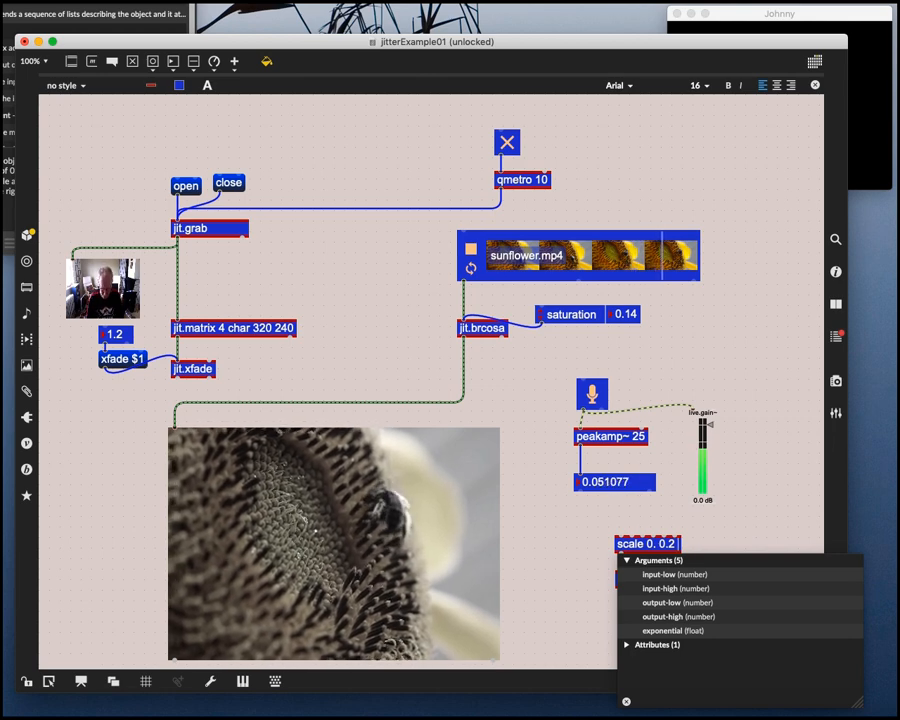